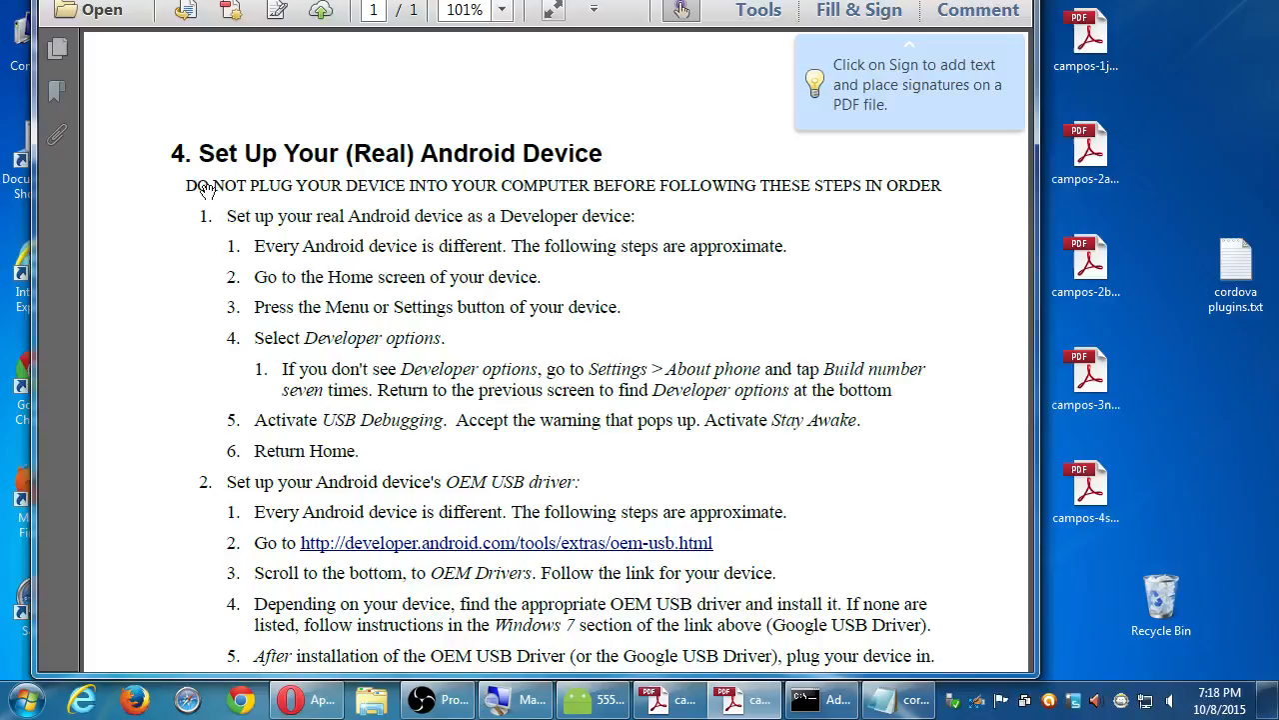
{"action": "mouse_move", "coordinate": [395, 177]}
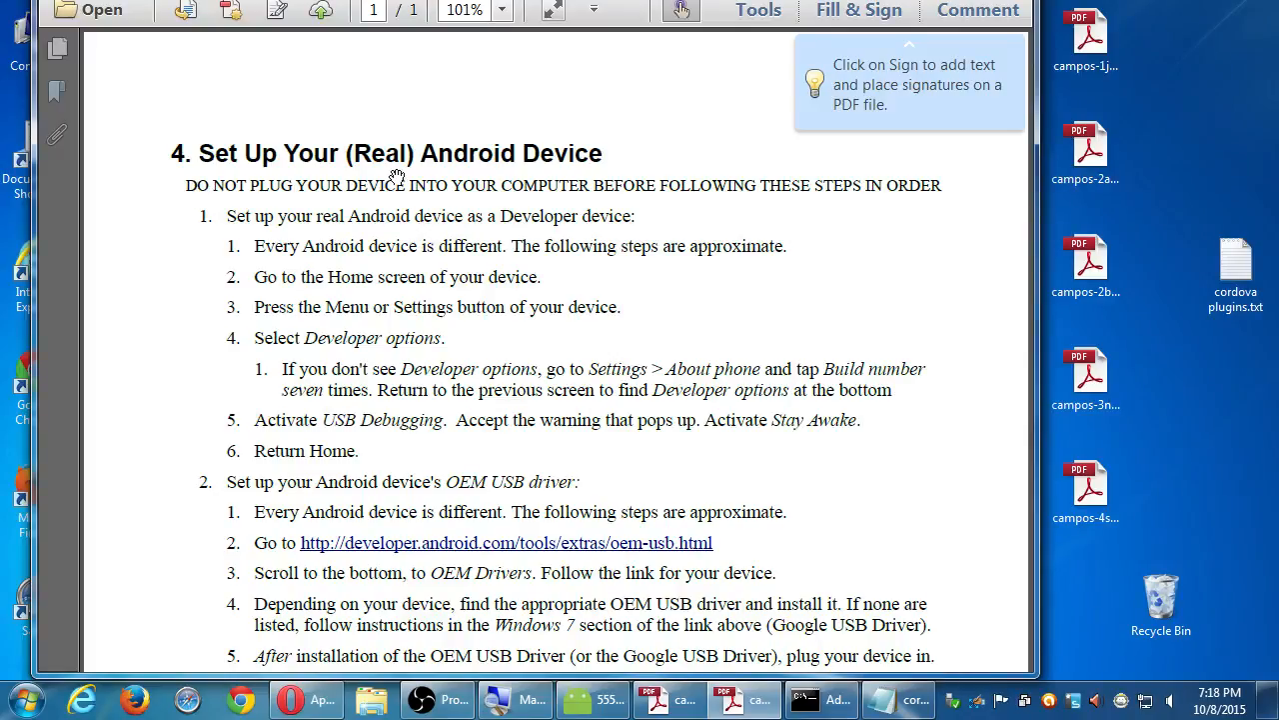
{"action": "mouse_move", "coordinate": [512, 185]}
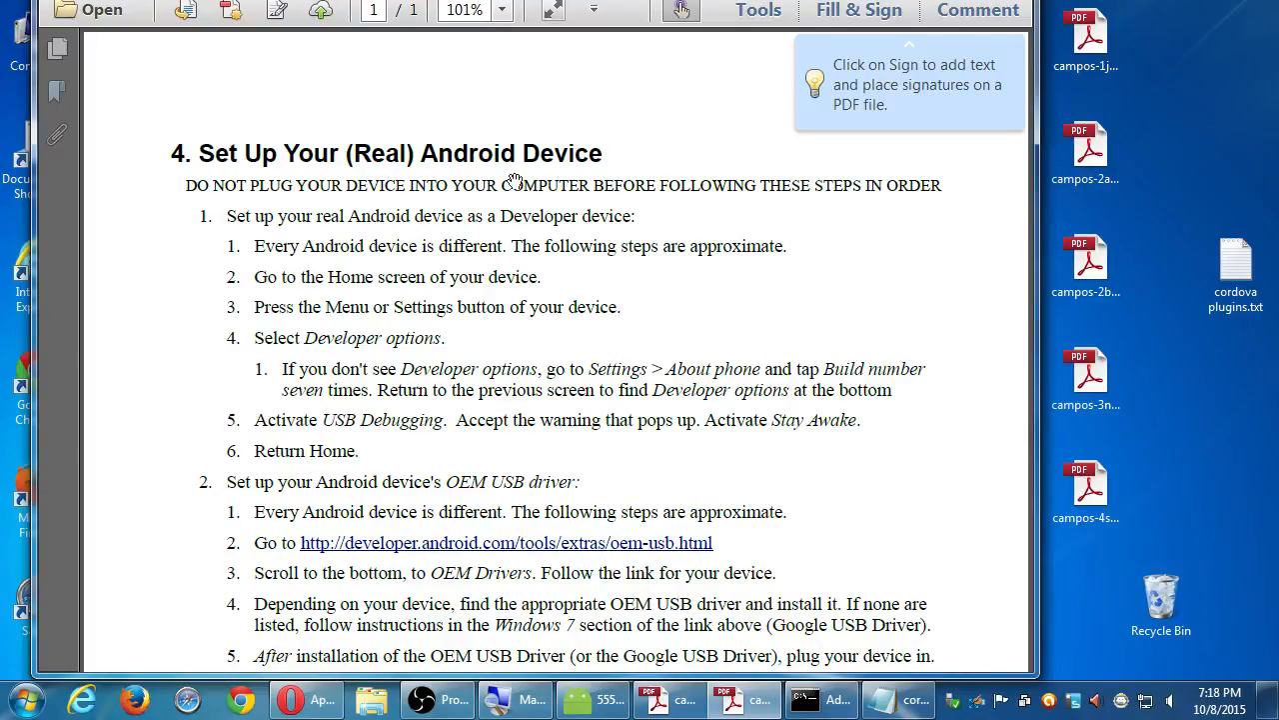
{"action": "mouse_move", "coordinate": [842, 185]}
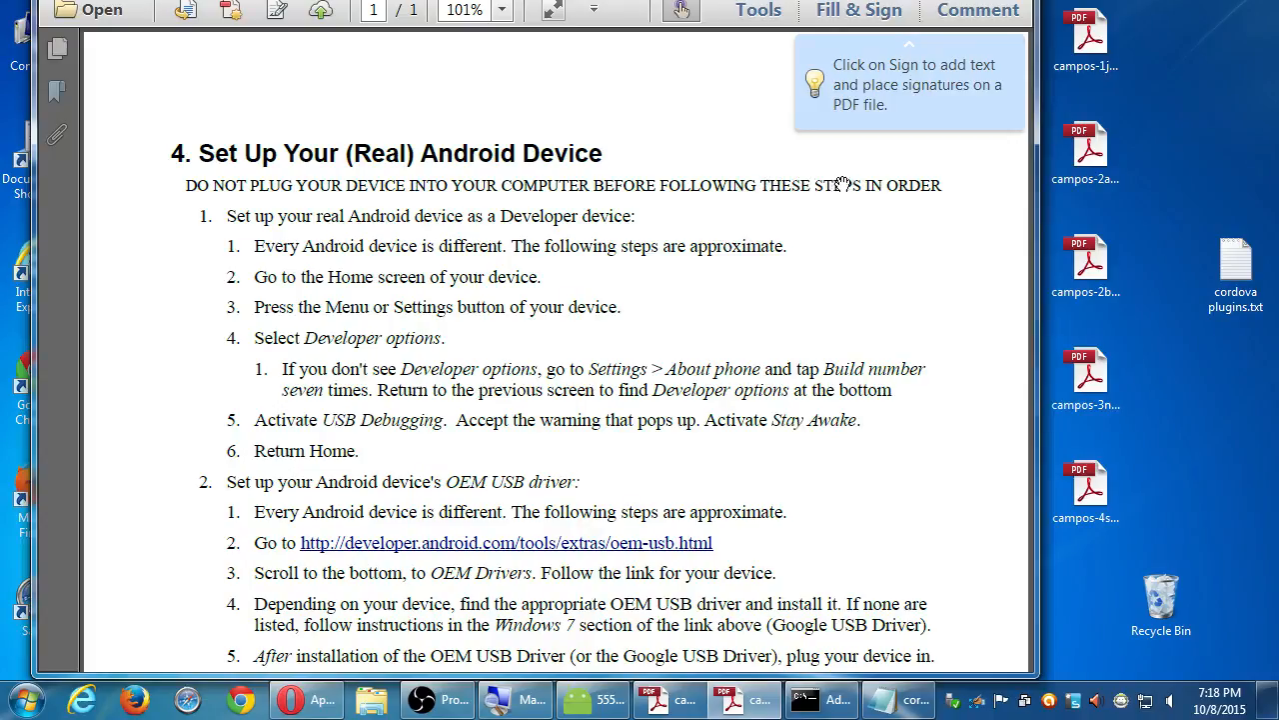
{"action": "mouse_move", "coordinate": [789, 219]}
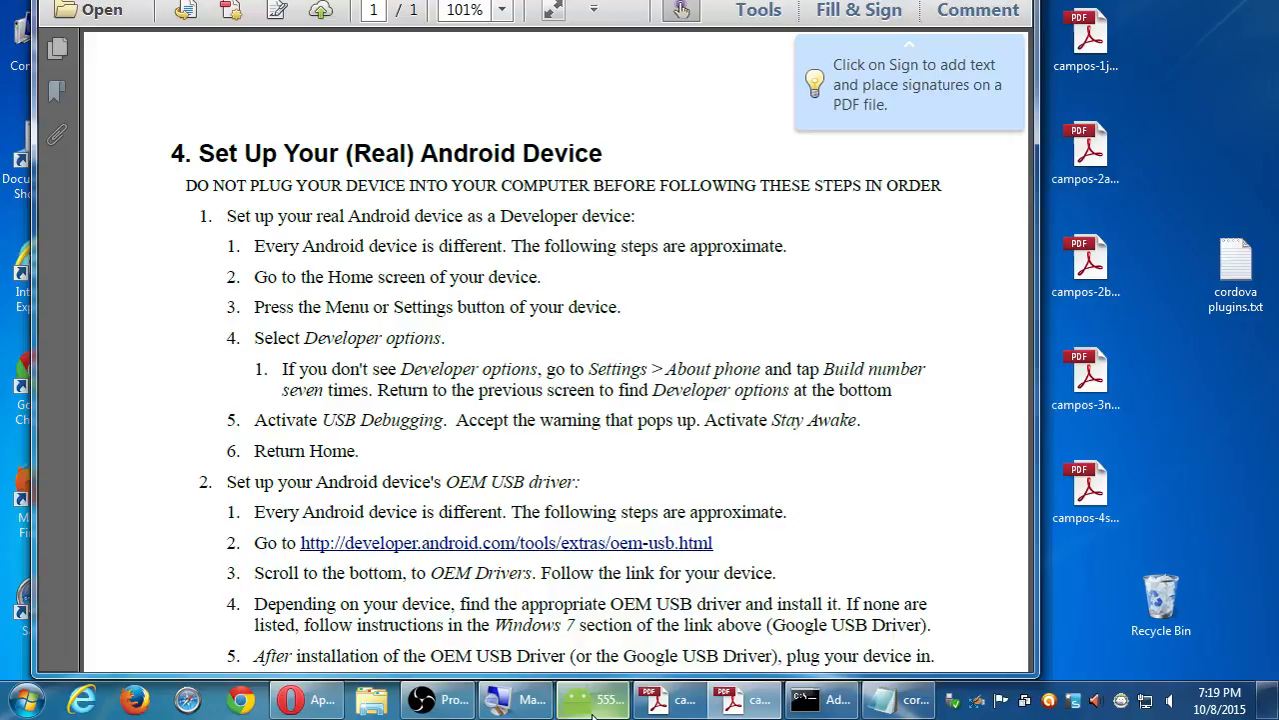
Step: Bring the emulator forward and leave the Cordova app for the home screen
{"action": "left_click", "coordinate": [595, 699]}
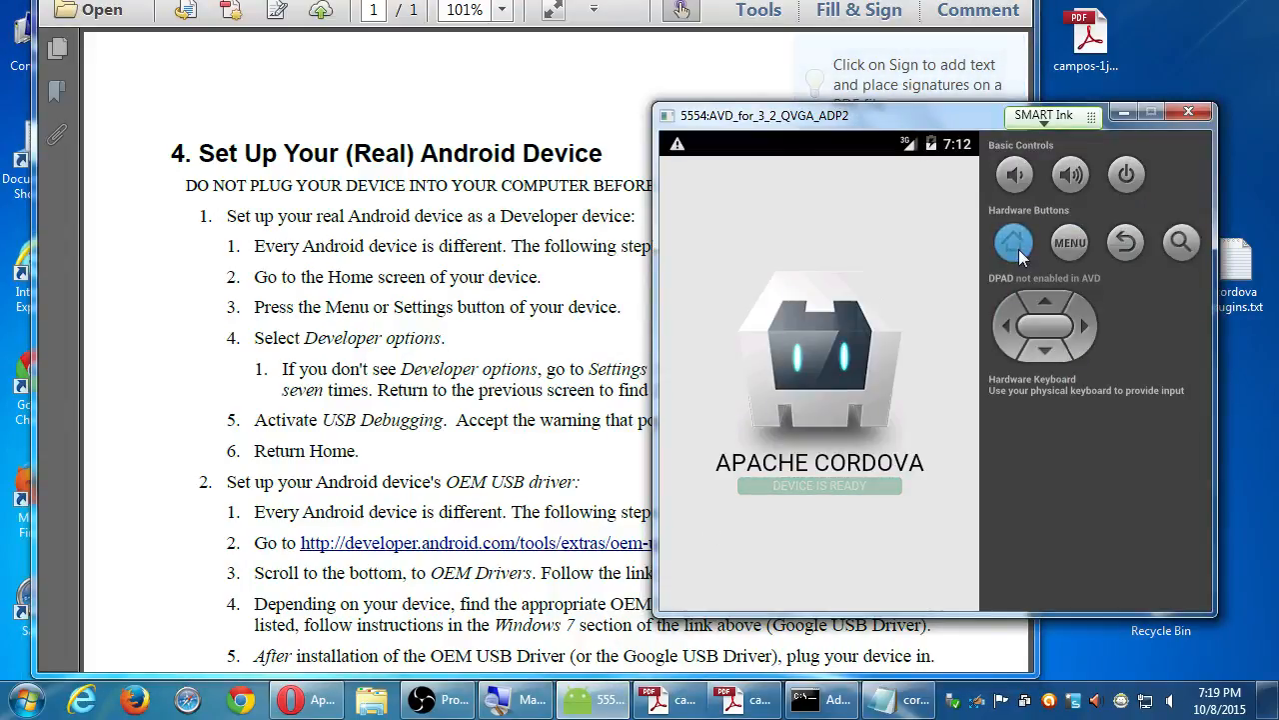
{"action": "left_click", "coordinate": [1014, 241]}
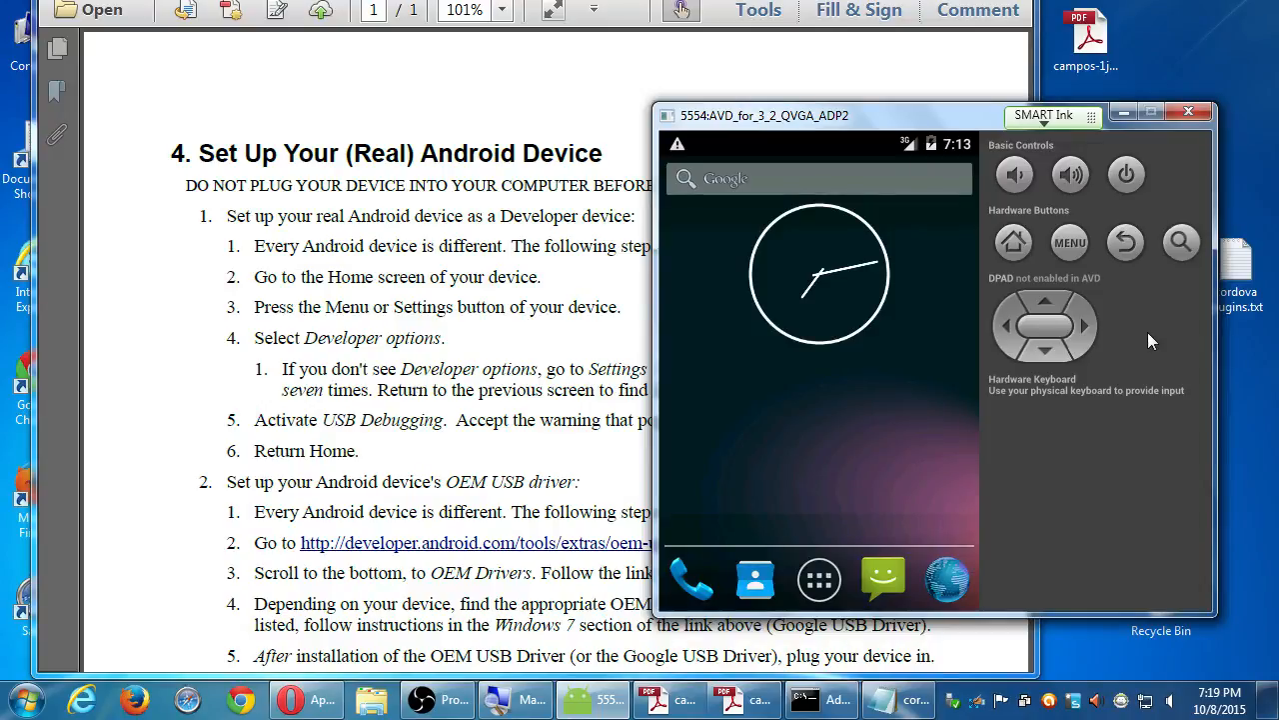
{"action": "mouse_move", "coordinate": [847, 133]}
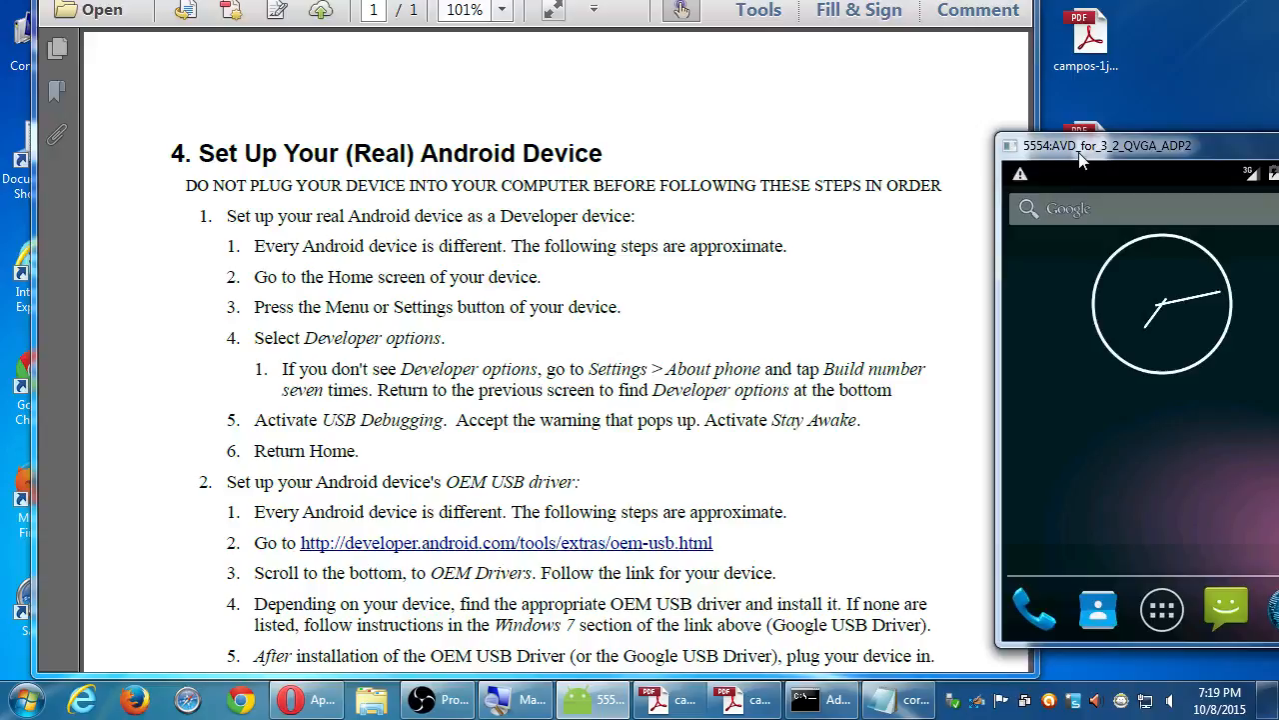
{"action": "mouse_move", "coordinate": [1073, 165]}
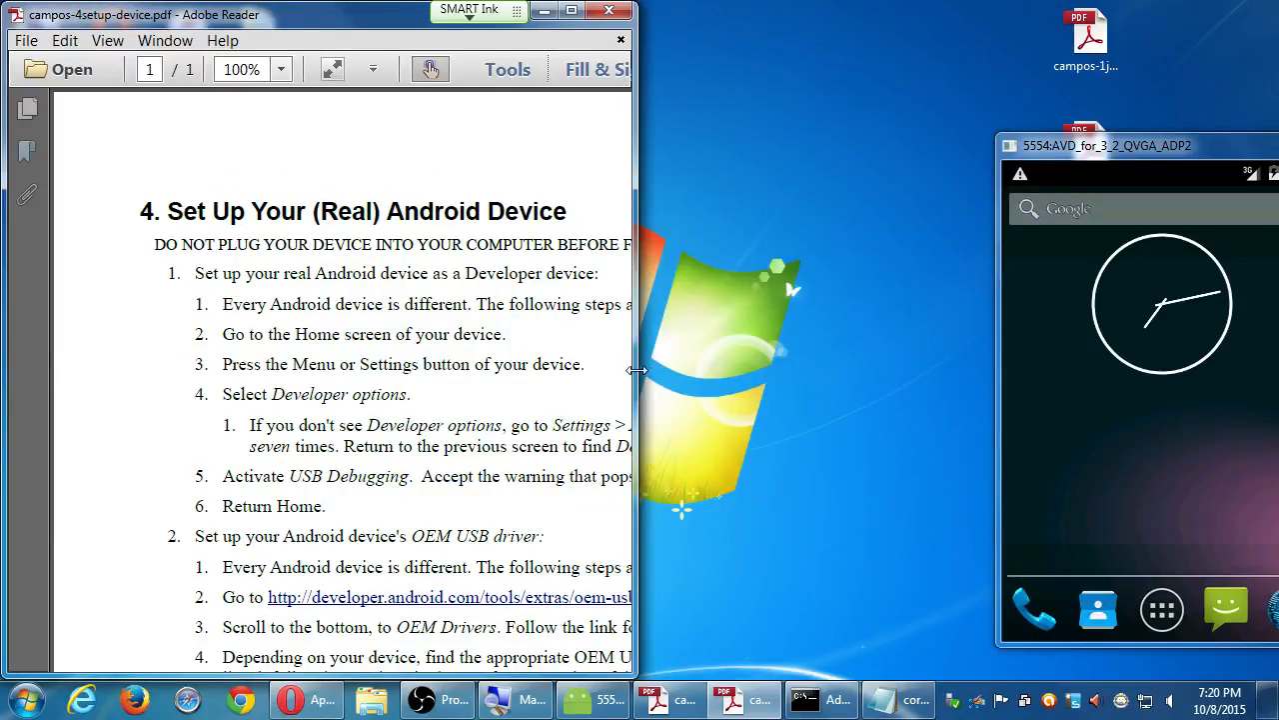
Step: Widen the PDF instructions window and bring the emulator's home screen to the front
{"action": "left_click_drag", "start_coordinate": [630, 371], "coordinate": [965, 371]}
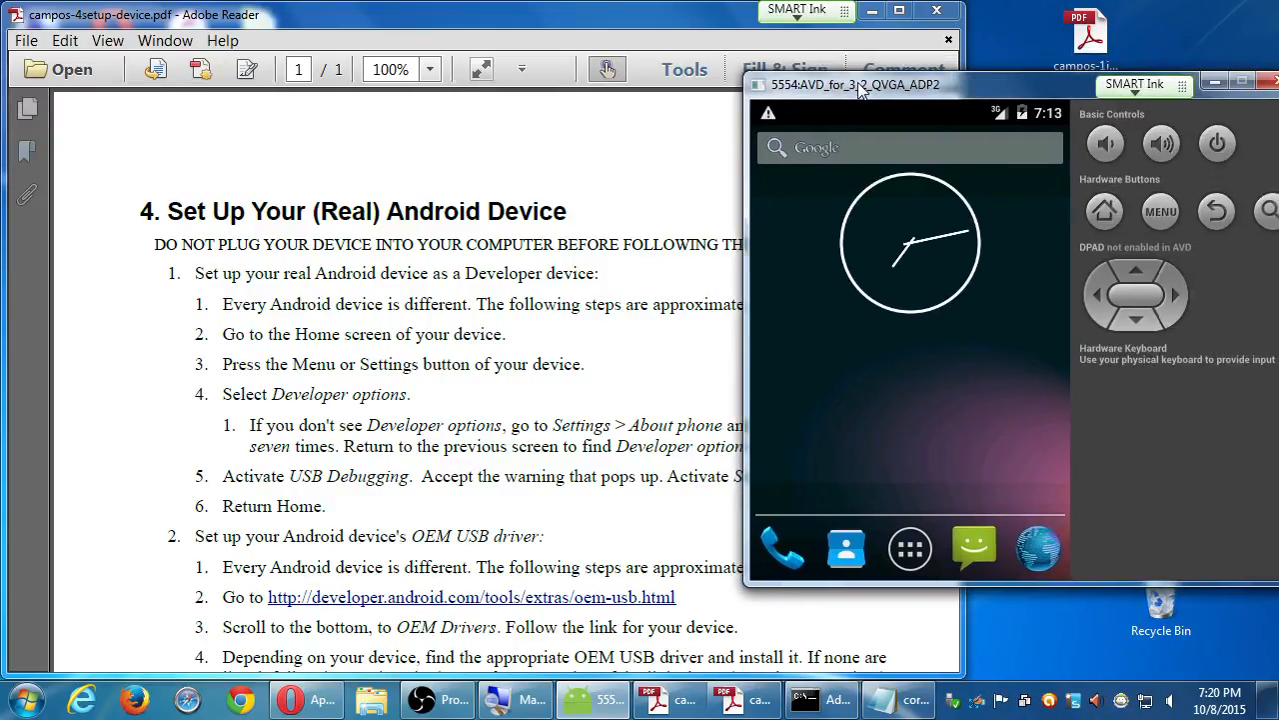
{"action": "left_click", "coordinate": [1161, 211]}
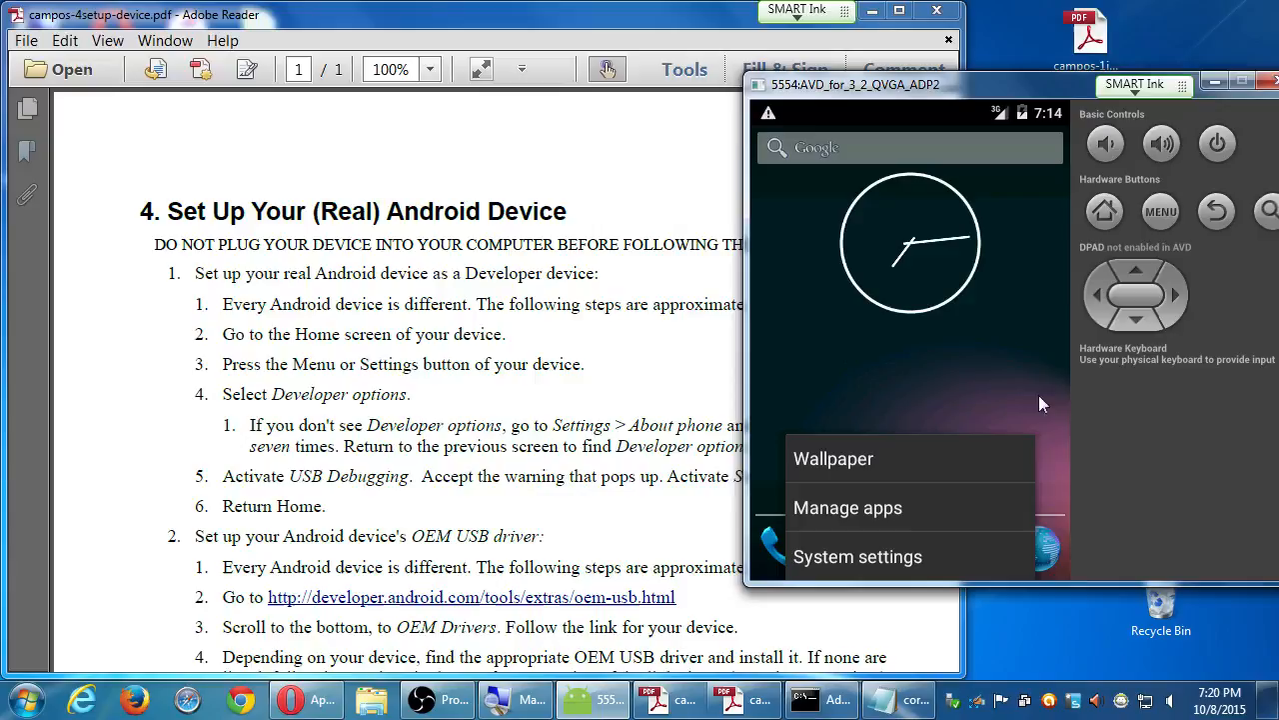
{"action": "mouse_move", "coordinate": [934, 555]}
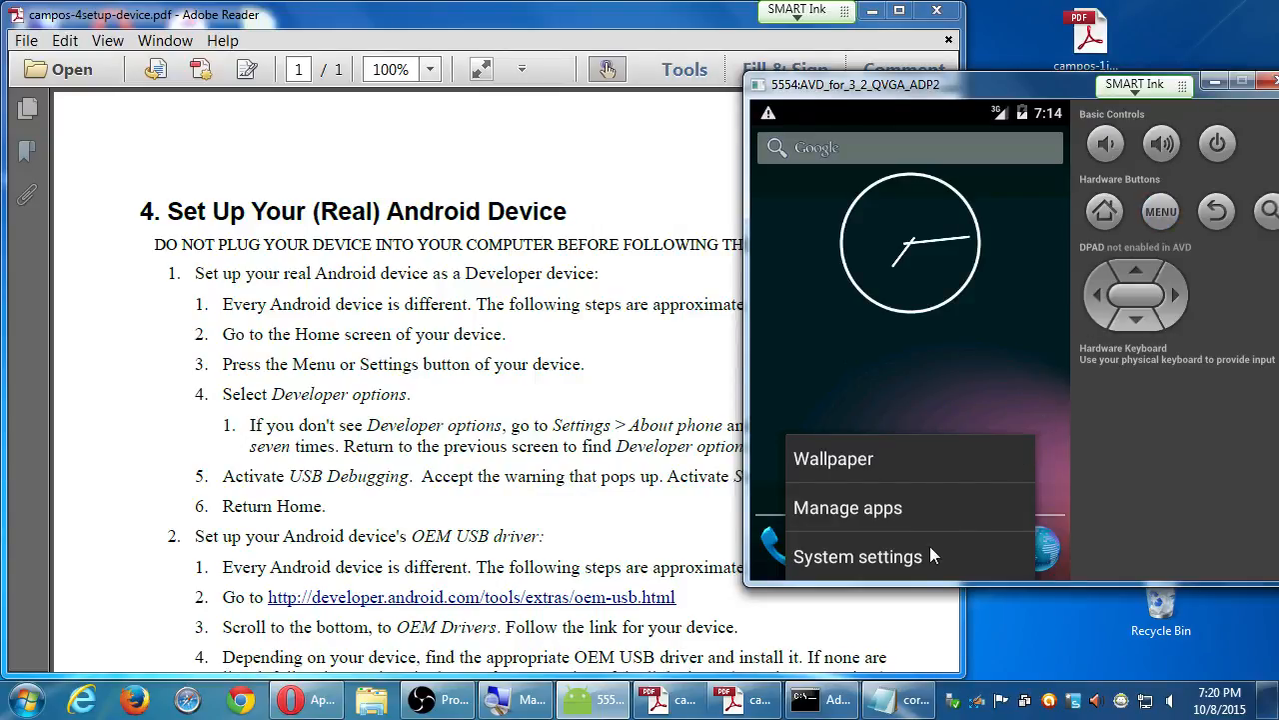
{"action": "mouse_move", "coordinate": [1058, 473]}
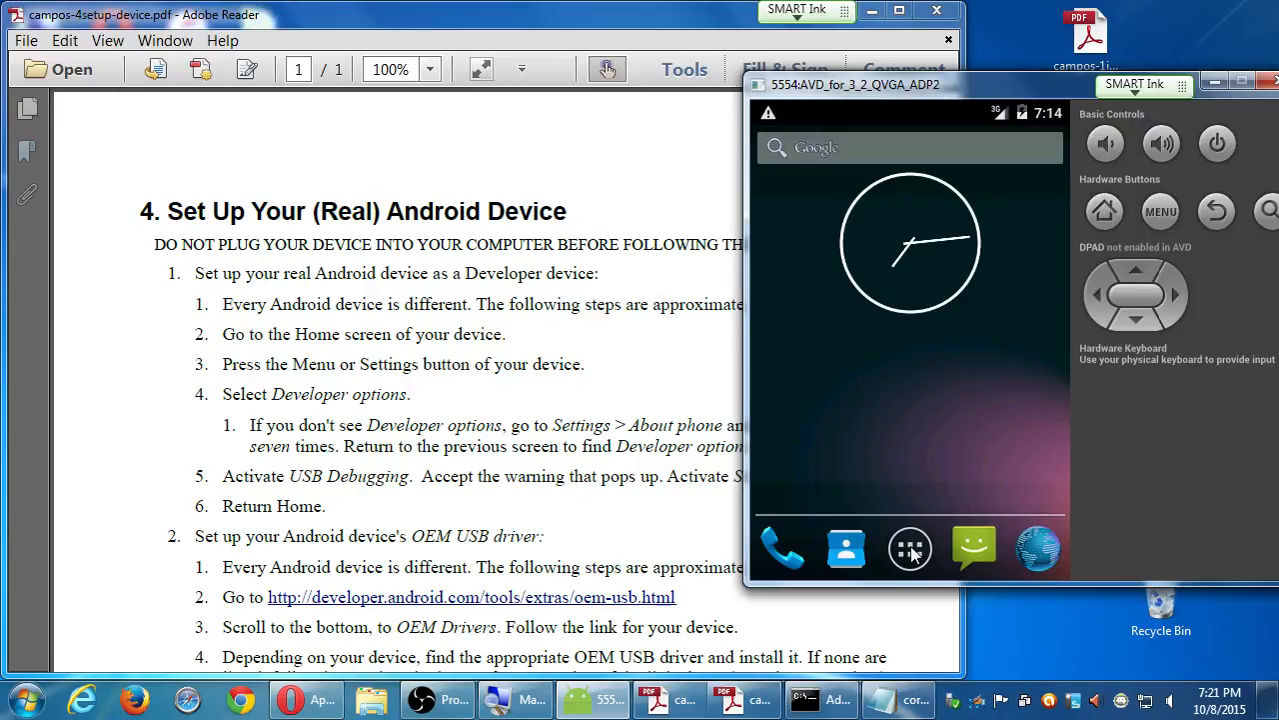
{"action": "mouse_move", "coordinate": [957, 511]}
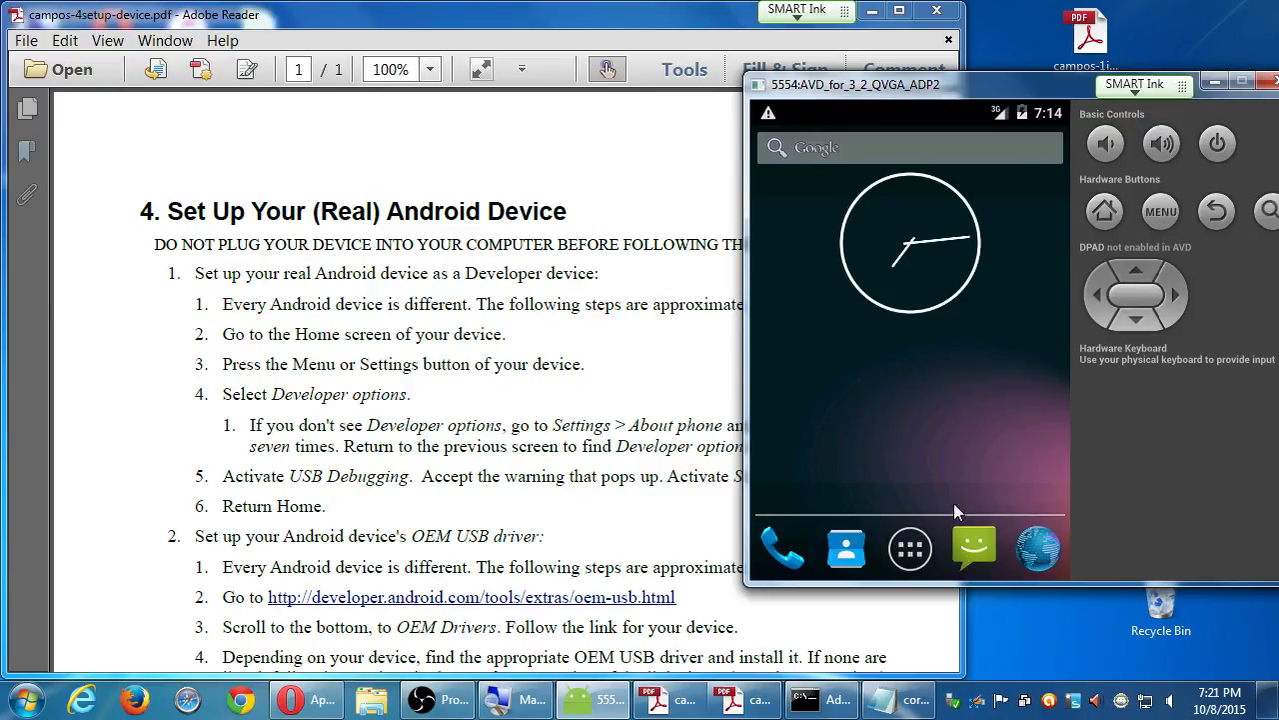
Step: Browse the app drawer, return Home, and open the home-screen menu
{"action": "left_click", "coordinate": [909, 548]}
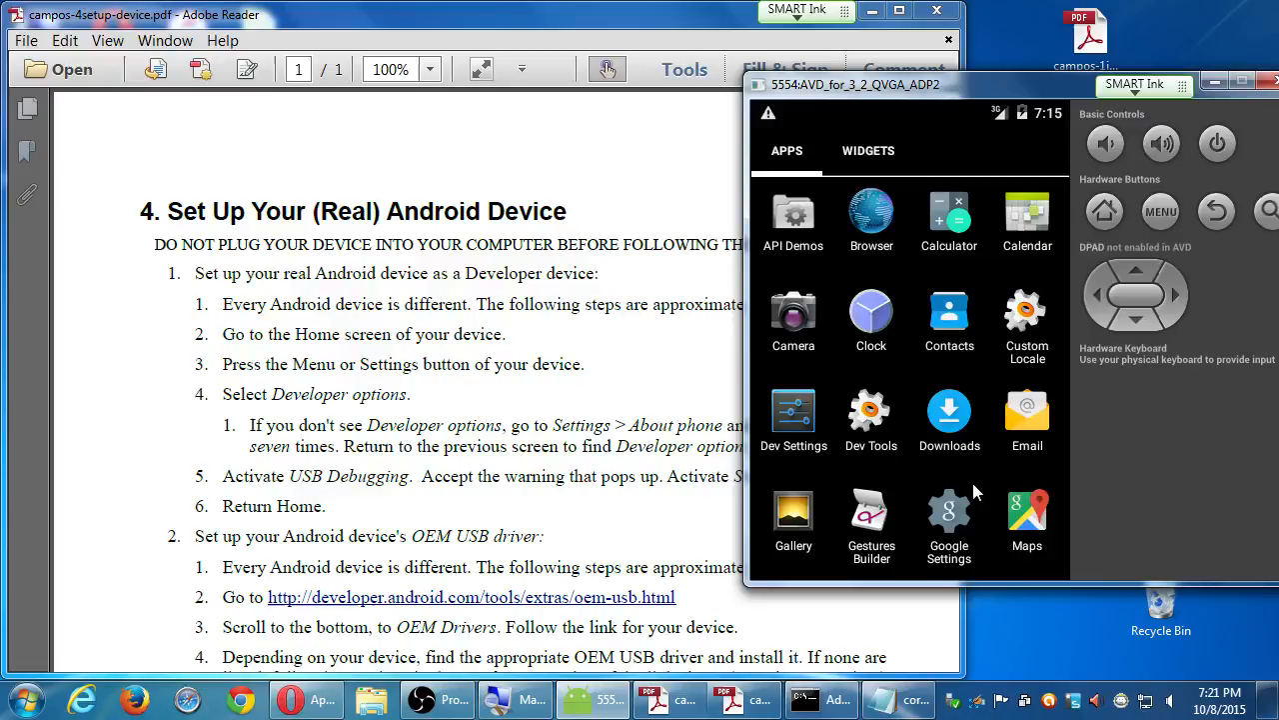
{"action": "mouse_move", "coordinate": [986, 460]}
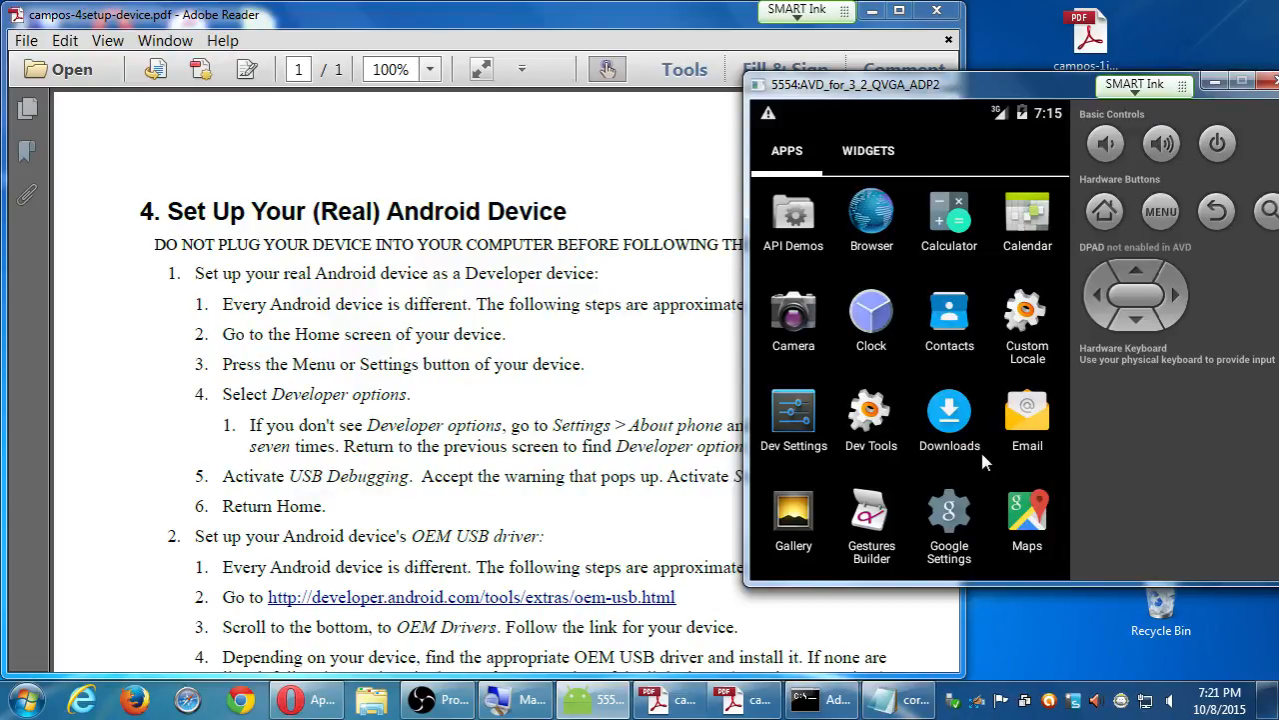
{"action": "left_click", "coordinate": [1105, 211]}
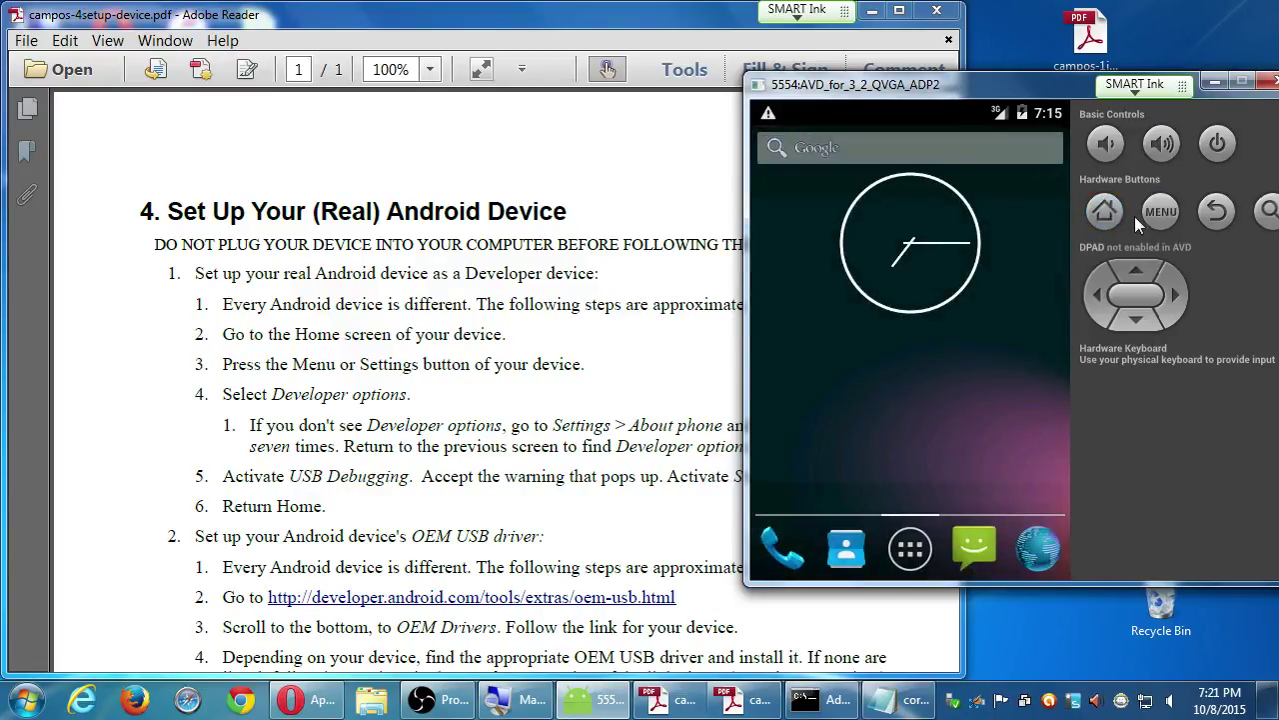
{"action": "left_click", "coordinate": [1161, 210]}
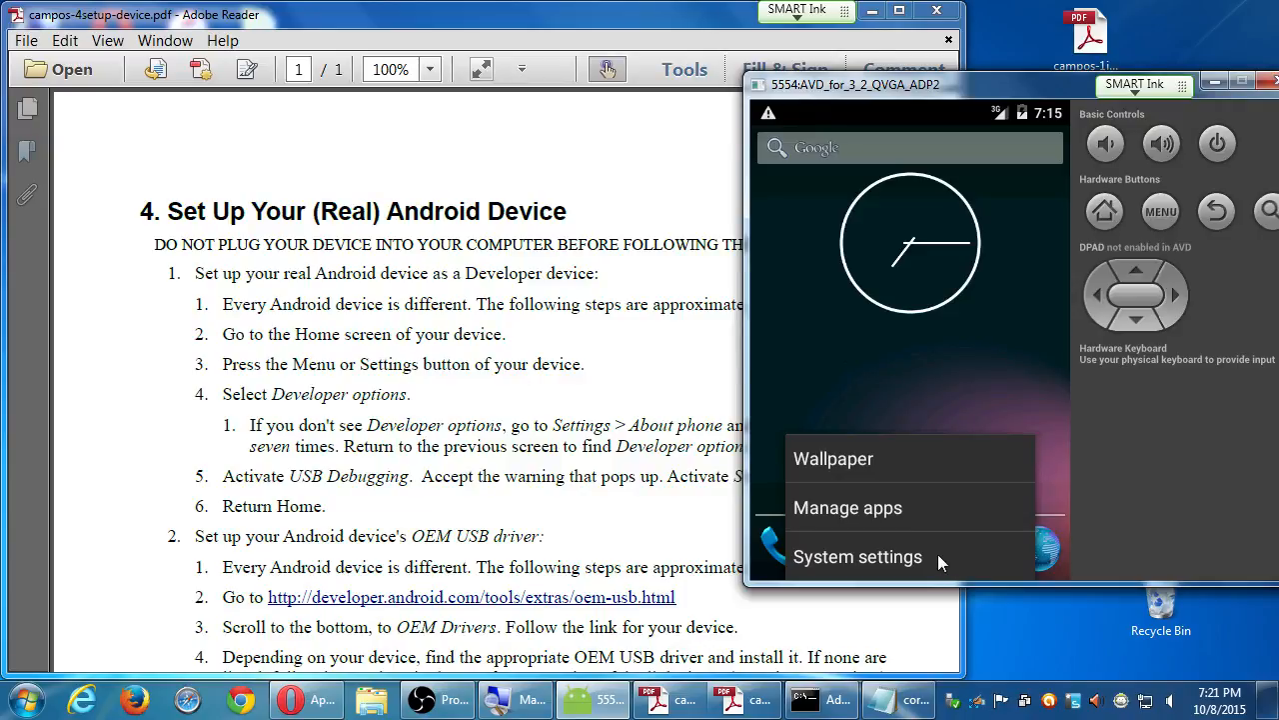
Step: Open System settings from the home-screen menu
{"action": "left_click", "coordinate": [857, 556]}
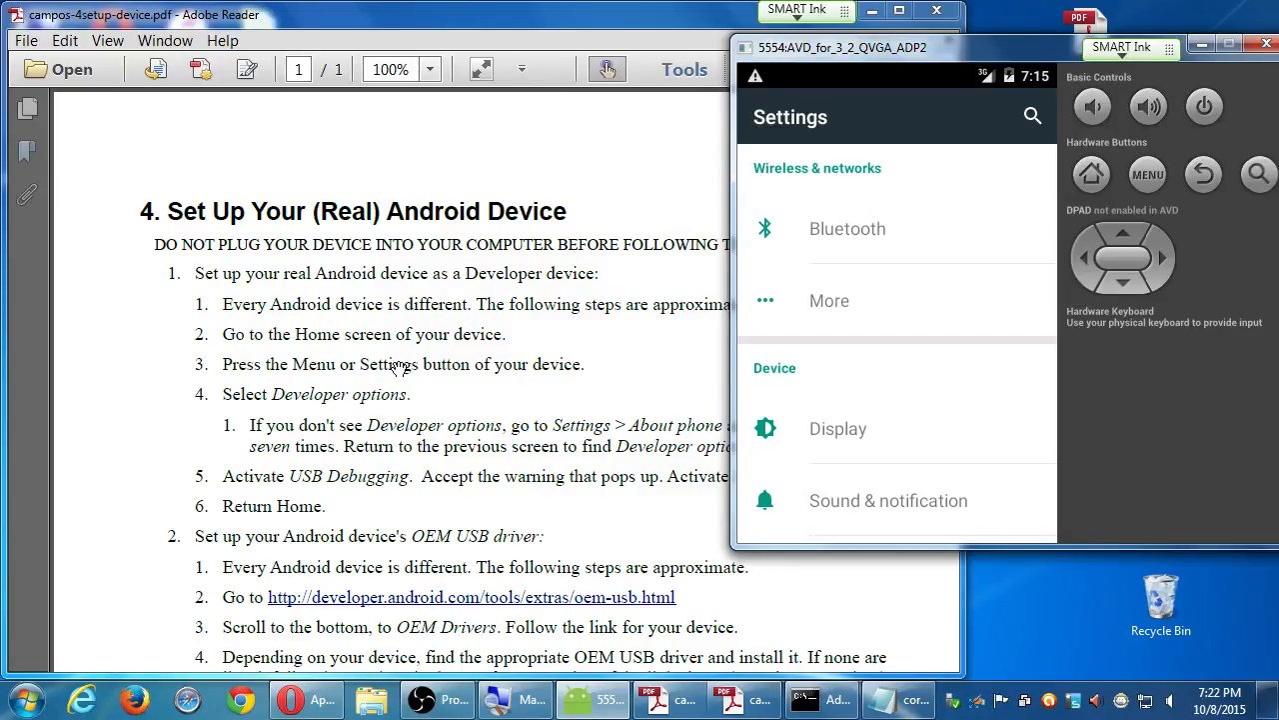
{"action": "mouse_move", "coordinate": [332, 356]}
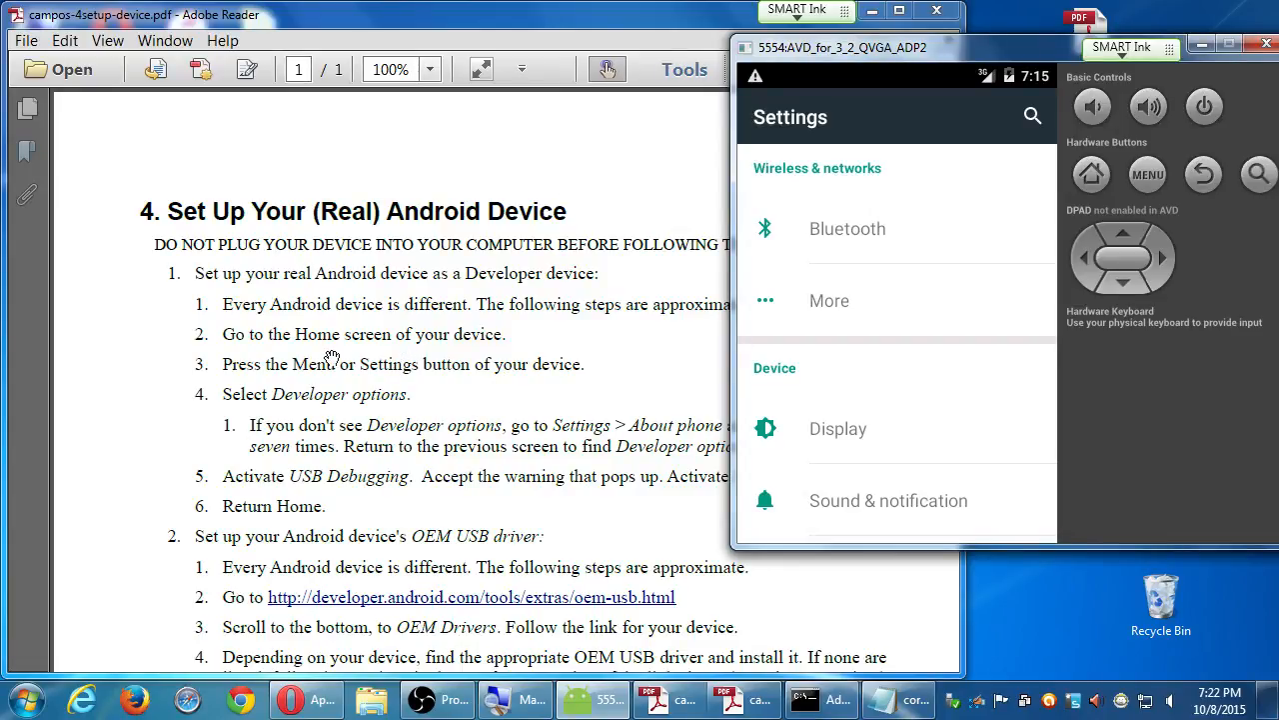
{"action": "mouse_move", "coordinate": [315, 384]}
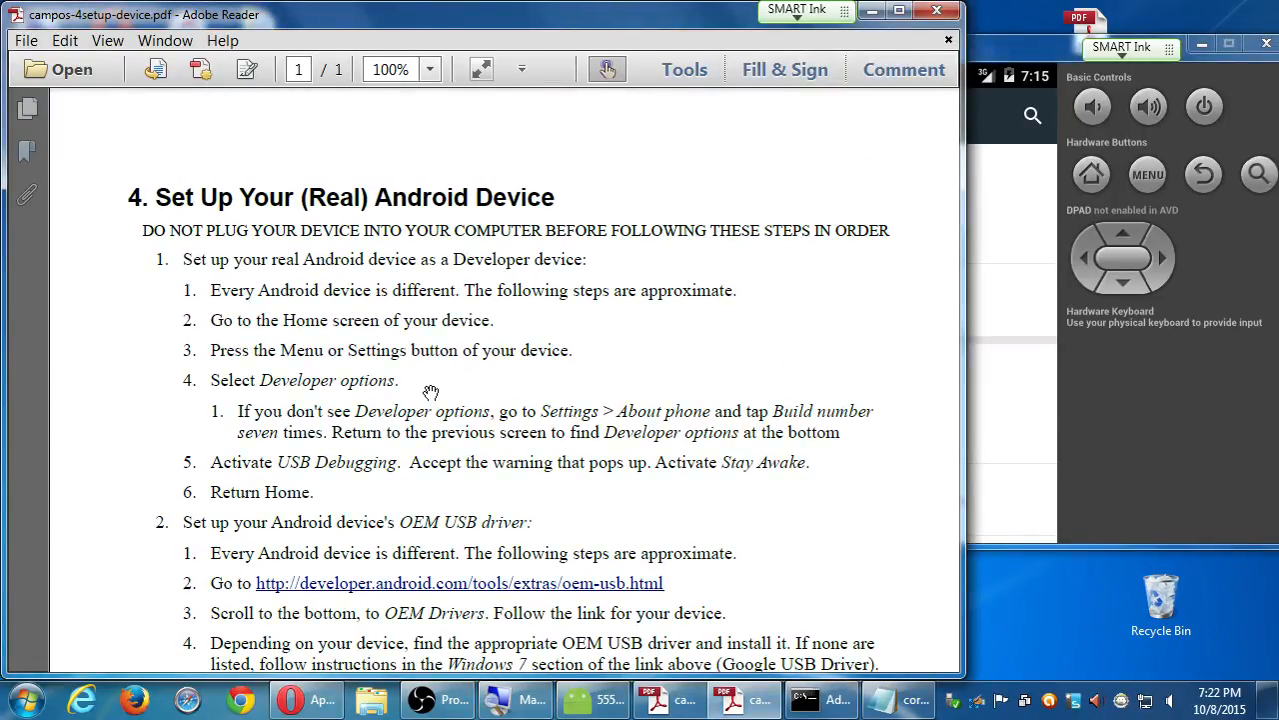
{"action": "mouse_move", "coordinate": [430, 420]}
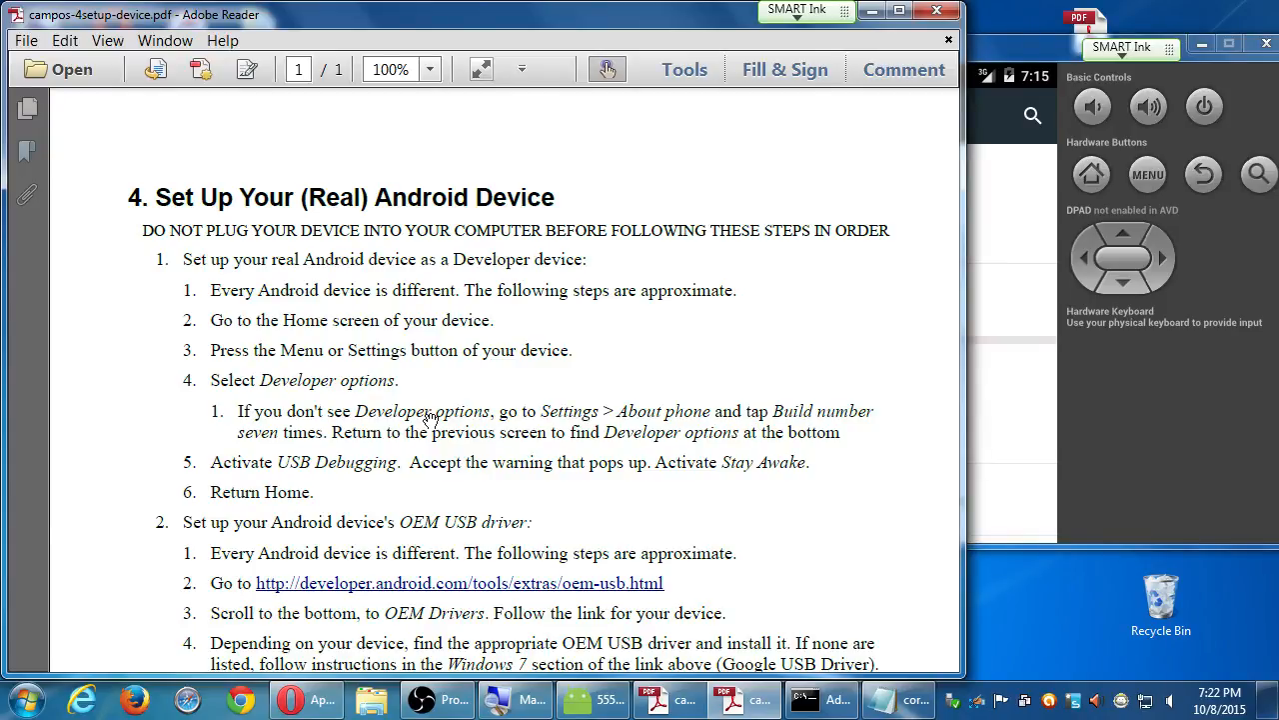
{"action": "mouse_move", "coordinate": [430, 416]}
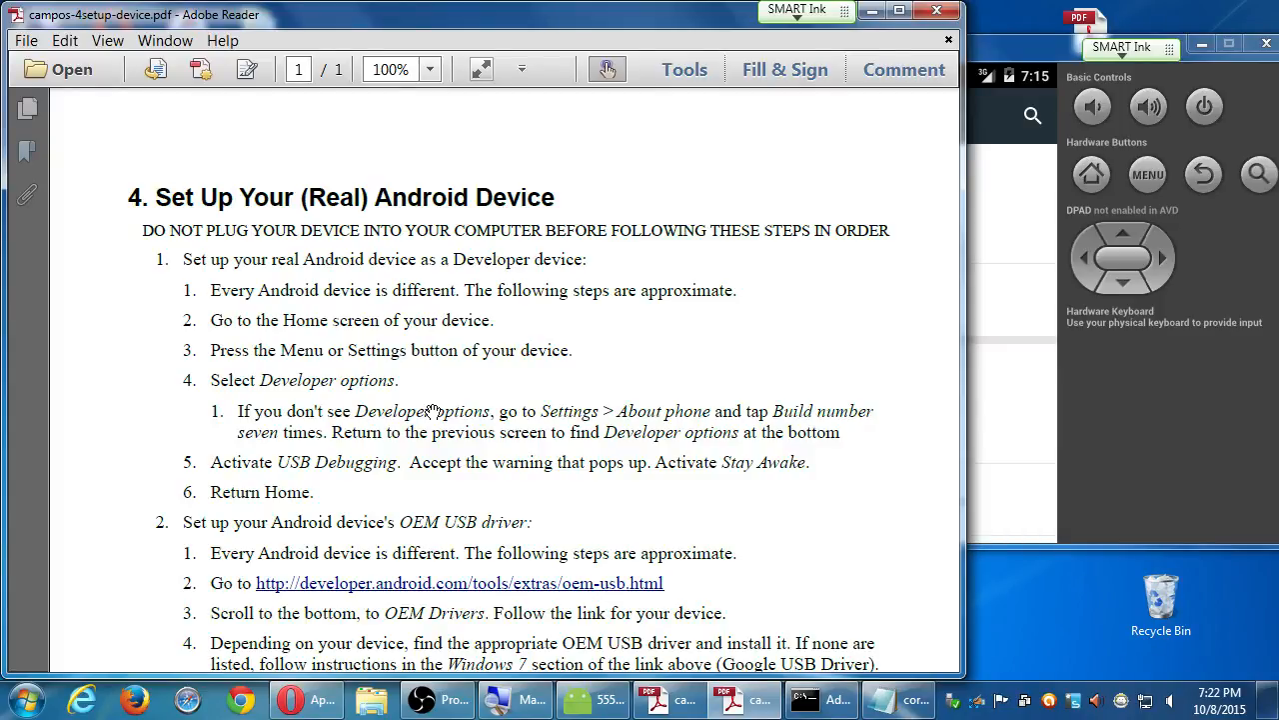
{"action": "mouse_move", "coordinate": [565, 419]}
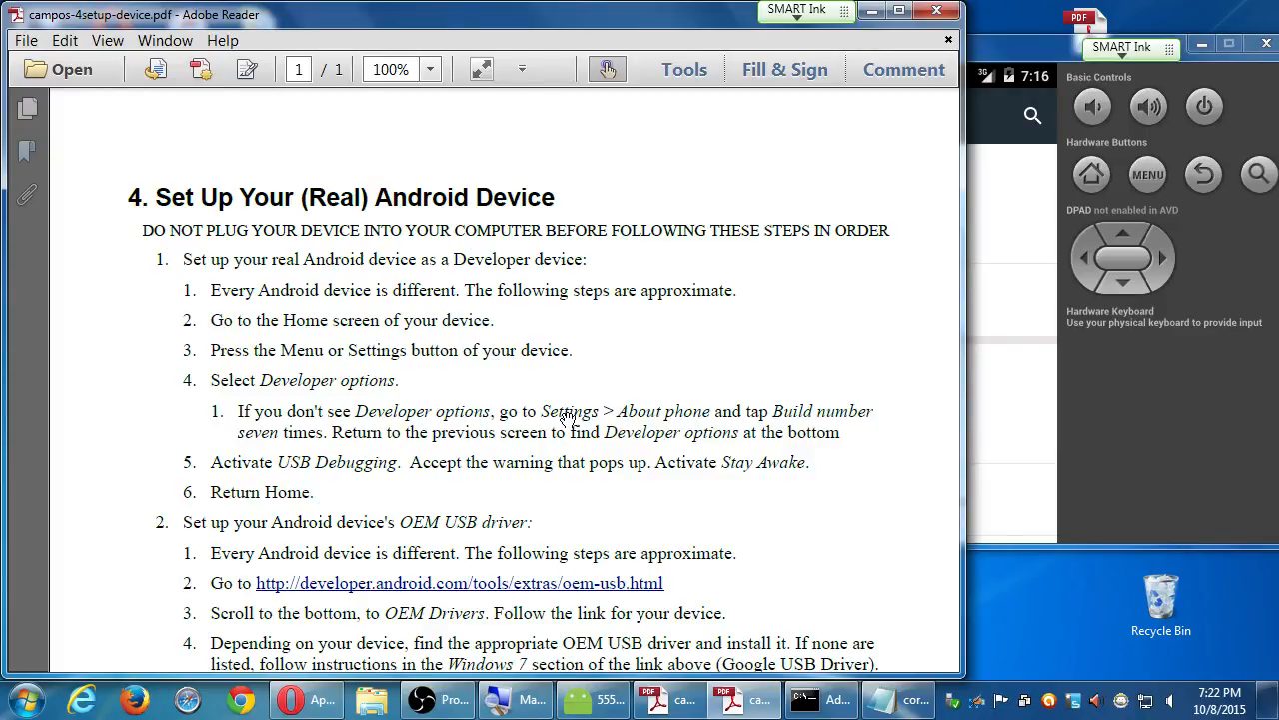
{"action": "mouse_move", "coordinate": [632, 626]}
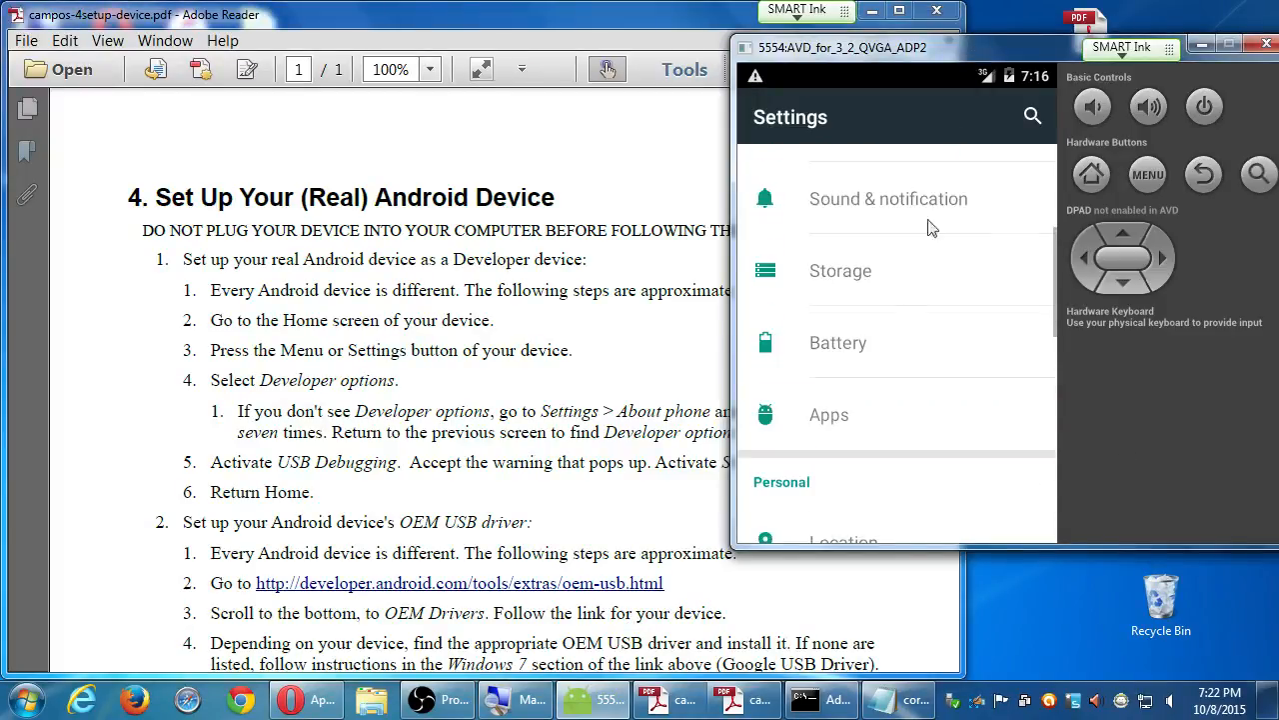
Step: View About phone, then scroll Settings to the System section showing Developer options
{"action": "scroll", "scroll_direction": "down", "scroll_amount": 3}
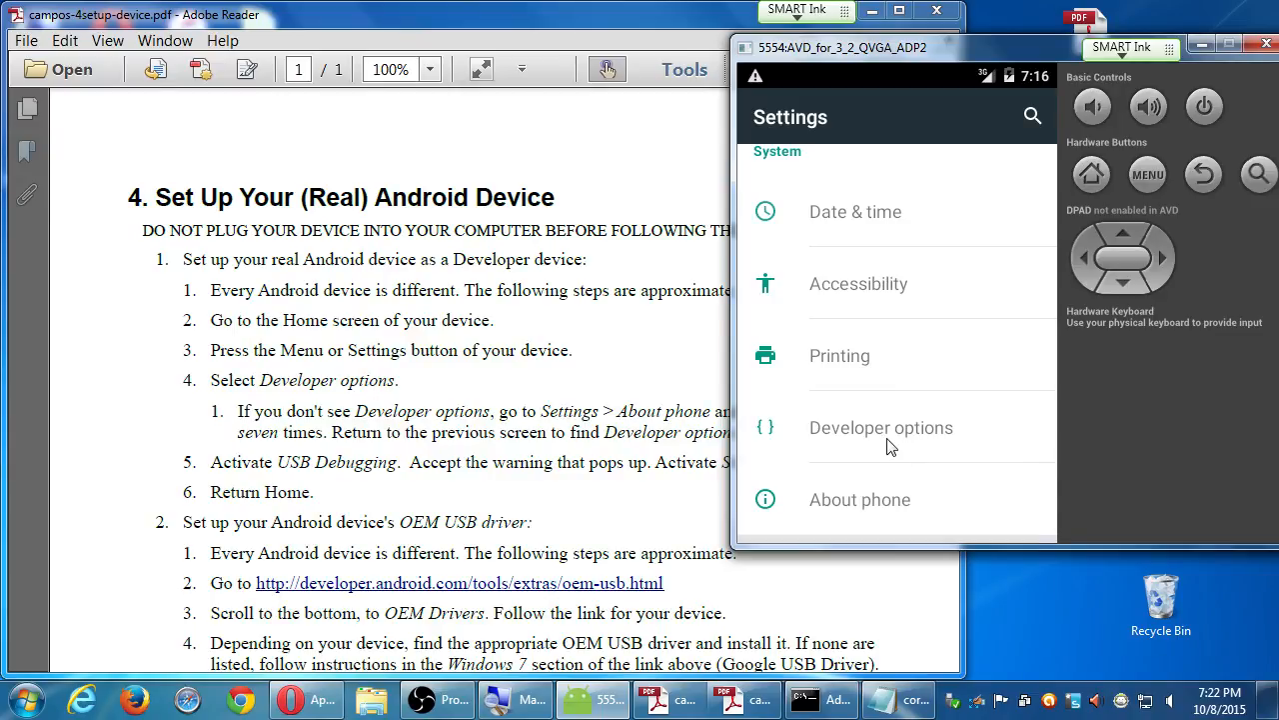
{"action": "left_click", "coordinate": [860, 499]}
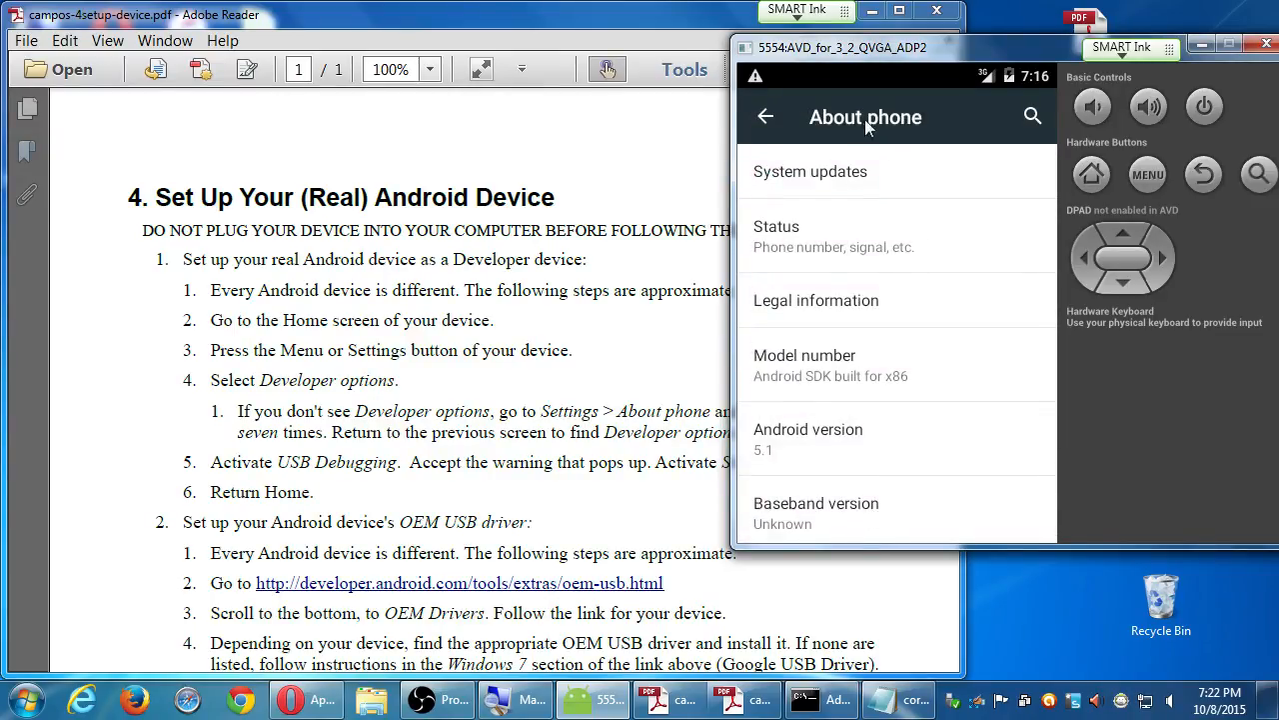
{"action": "scroll", "scroll_direction": "down", "scroll_amount": 3}
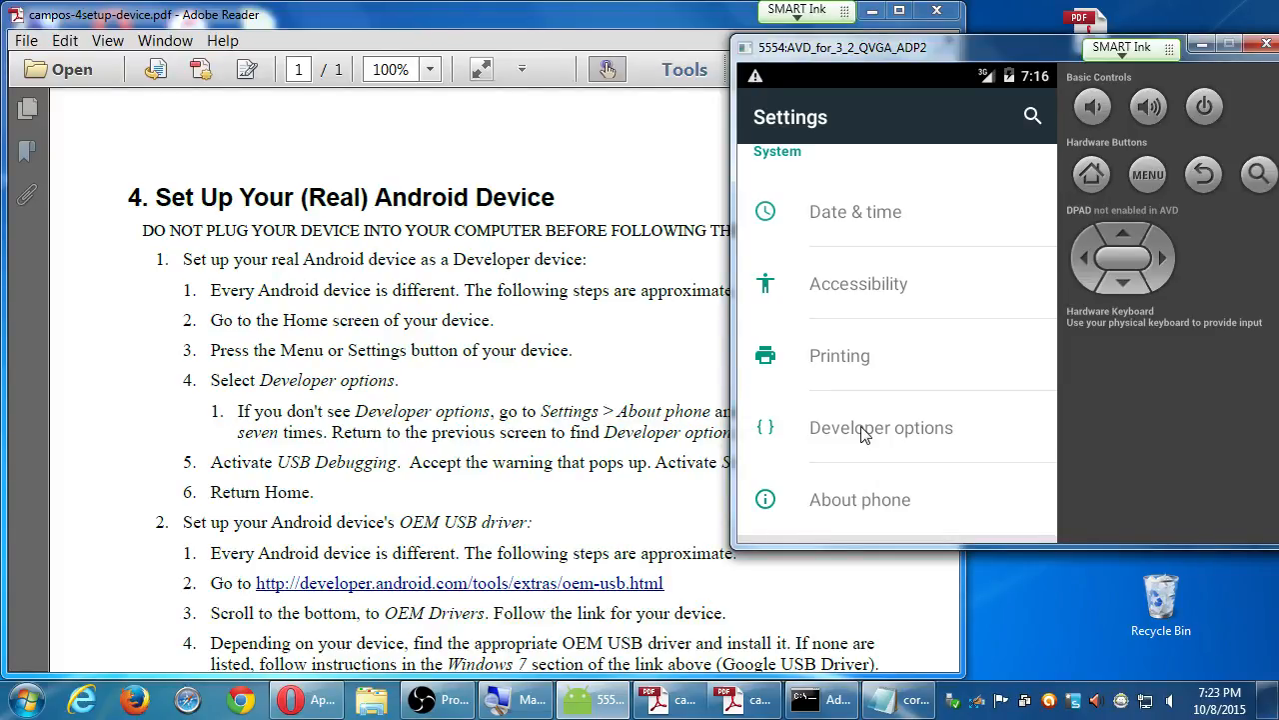
Step: Open Developer options and scroll down to the Debugging section
{"action": "left_click", "coordinate": [882, 428]}
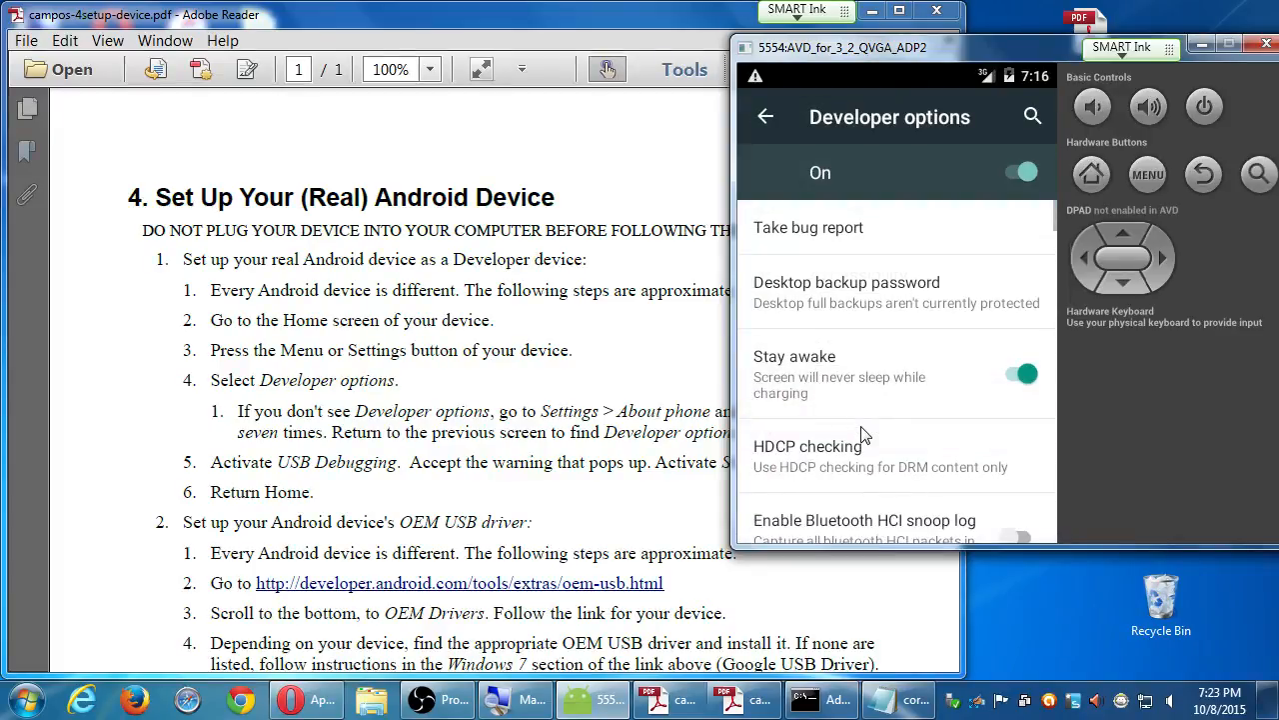
{"action": "mouse_move", "coordinate": [350, 405]}
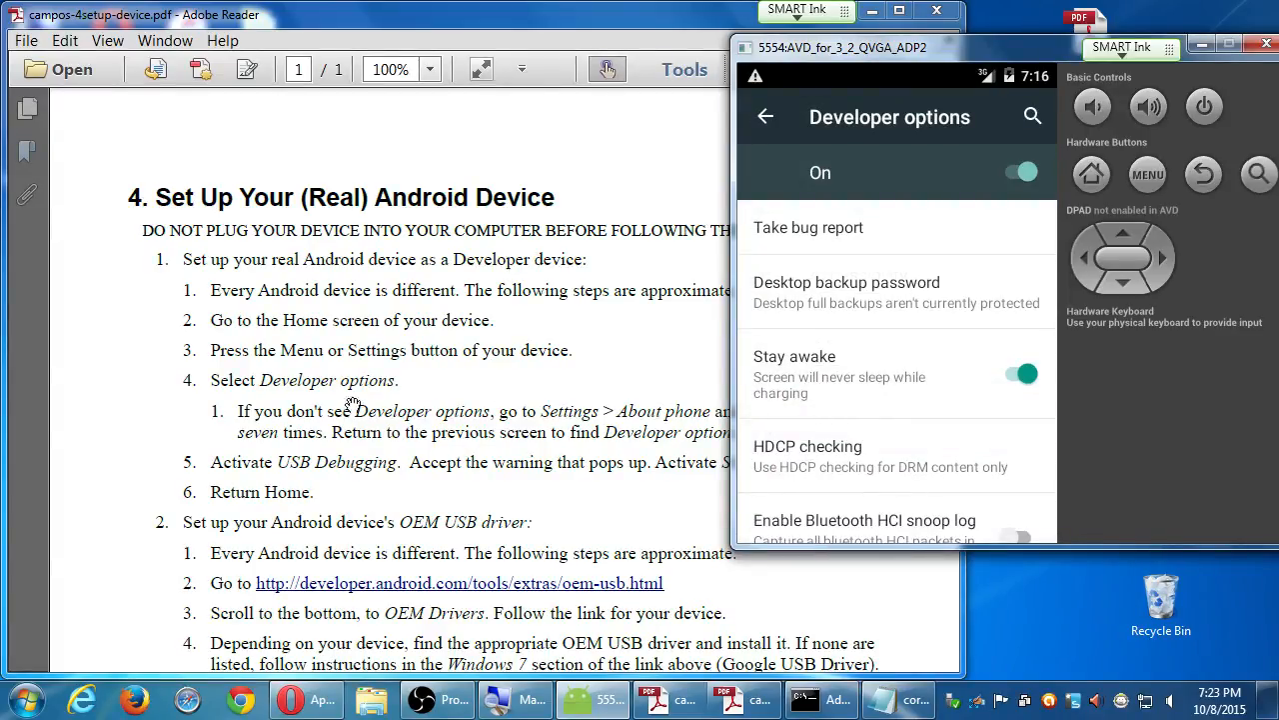
{"action": "mouse_move", "coordinate": [906, 265]}
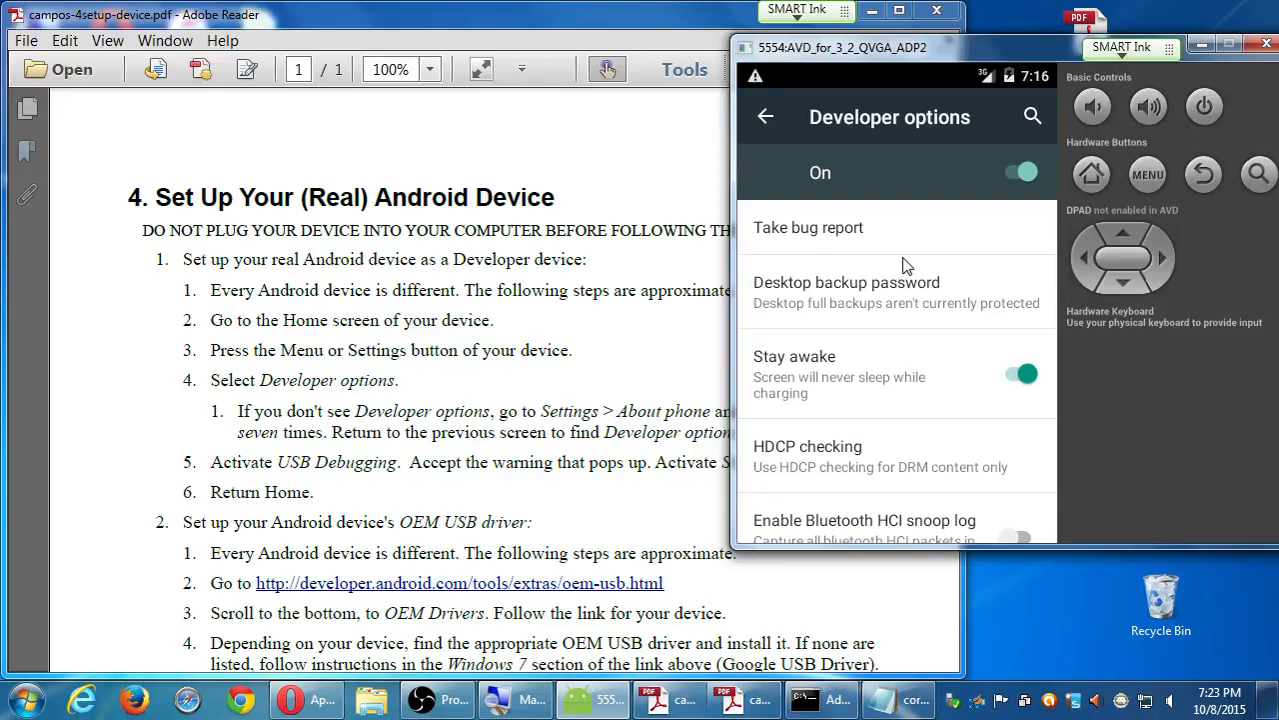
{"action": "scroll", "scroll_direction": "down", "scroll_amount": 3}
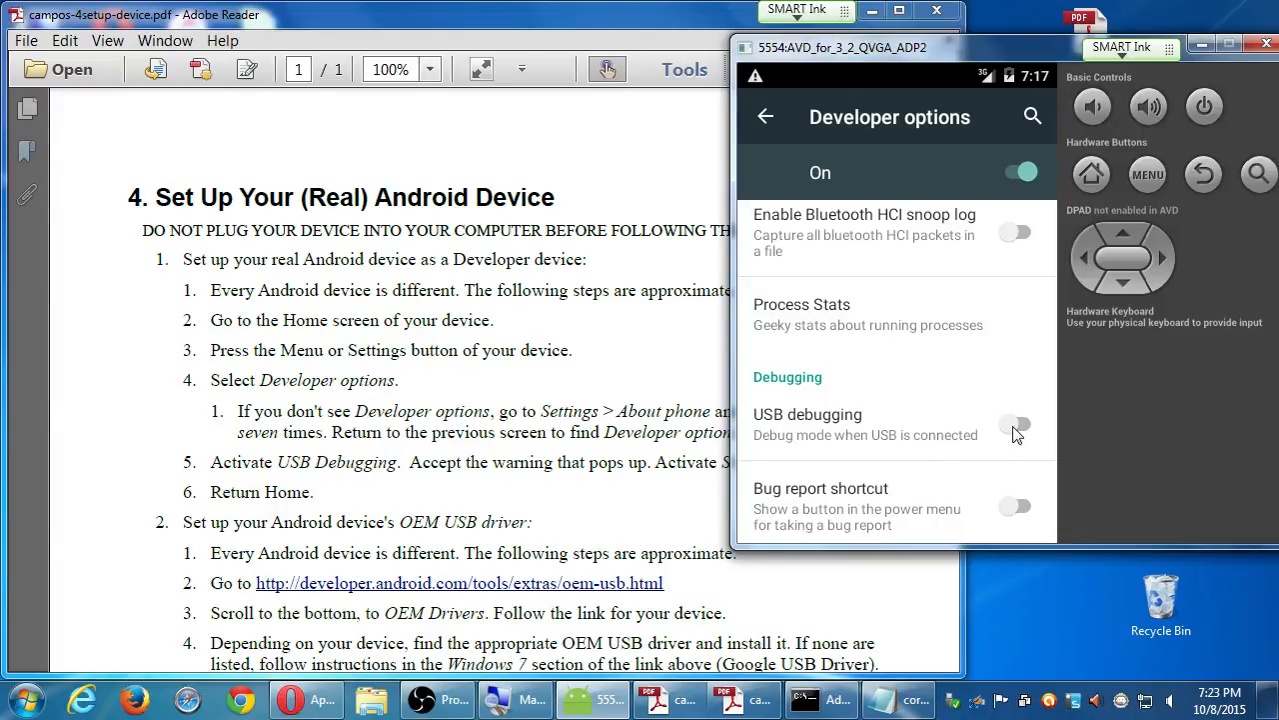
Step: Turn on USB debugging, accept the warning, and return to the home screen
{"action": "left_click", "coordinate": [1016, 426]}
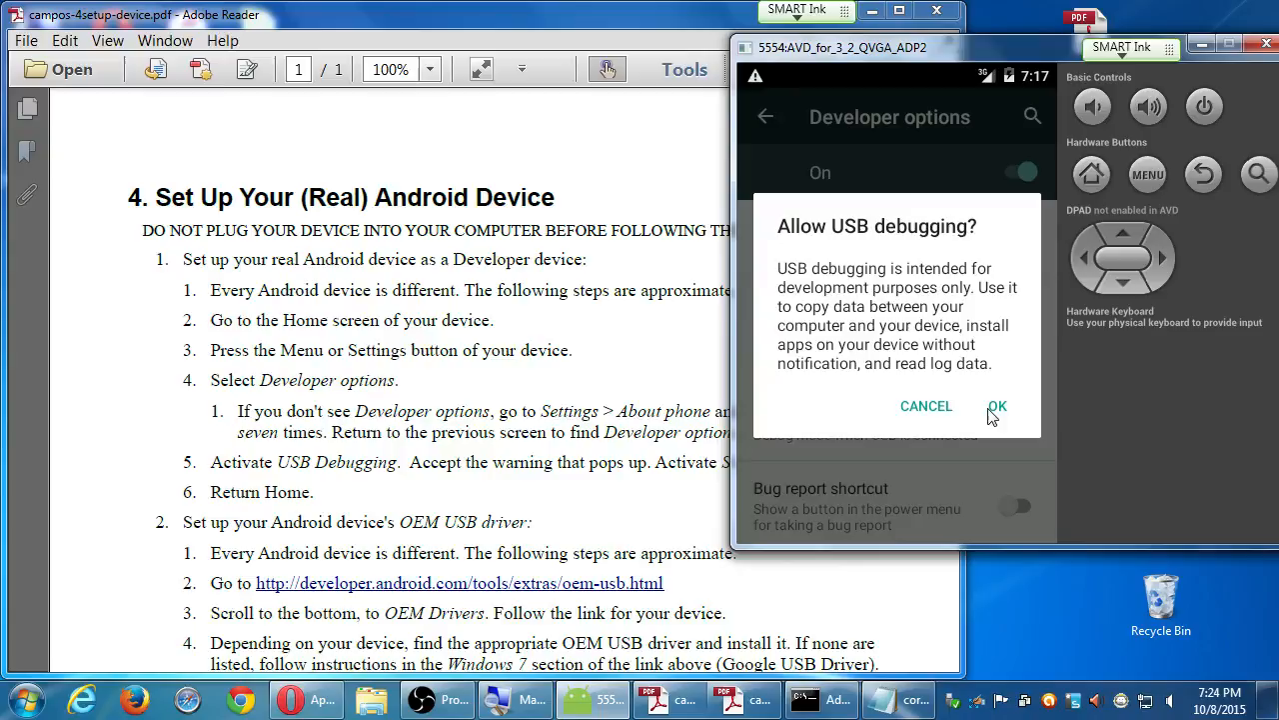
{"action": "left_click", "coordinate": [998, 406]}
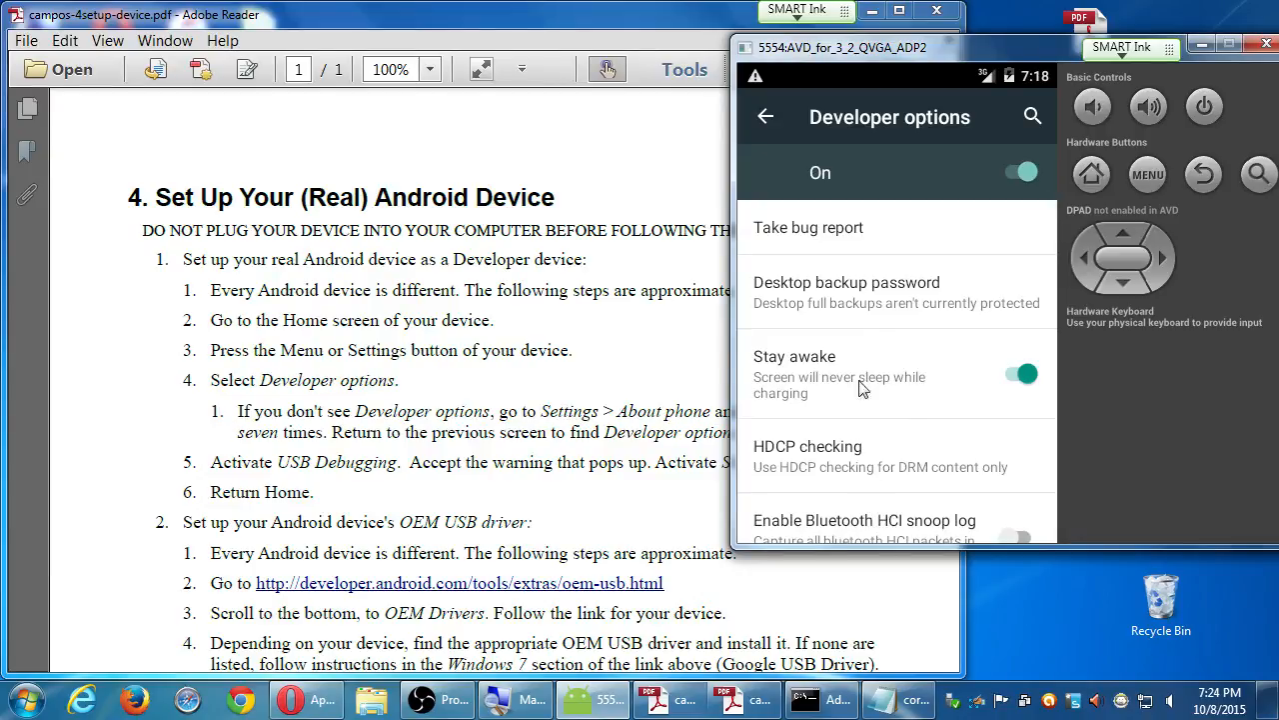
{"action": "mouse_move", "coordinate": [885, 395]}
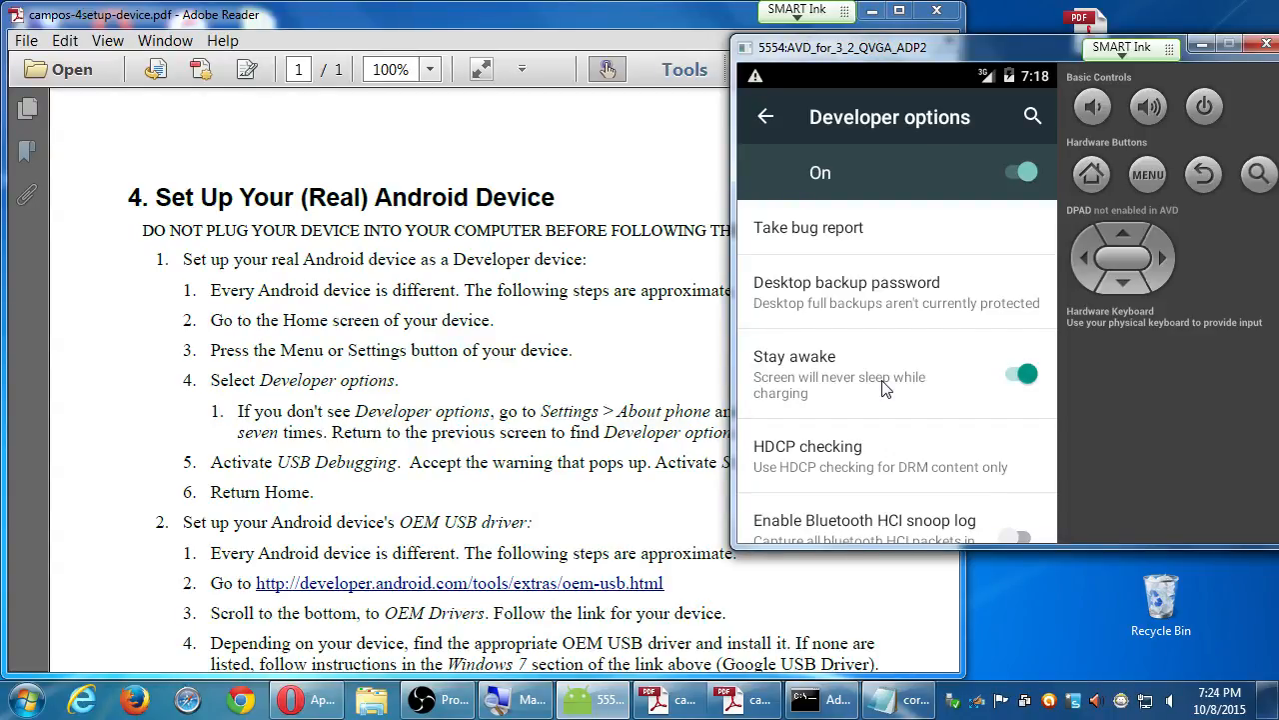
{"action": "mouse_move", "coordinate": [913, 418]}
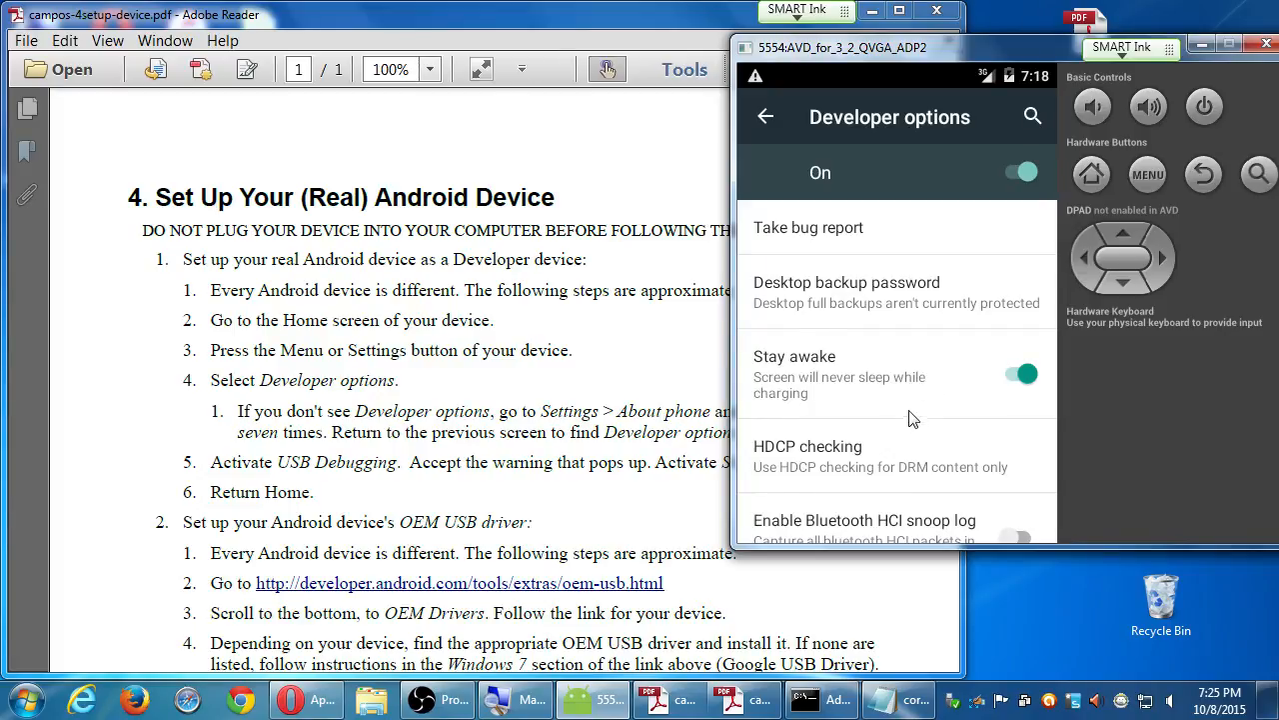
{"action": "scroll", "scroll_direction": "down", "scroll_amount": 3}
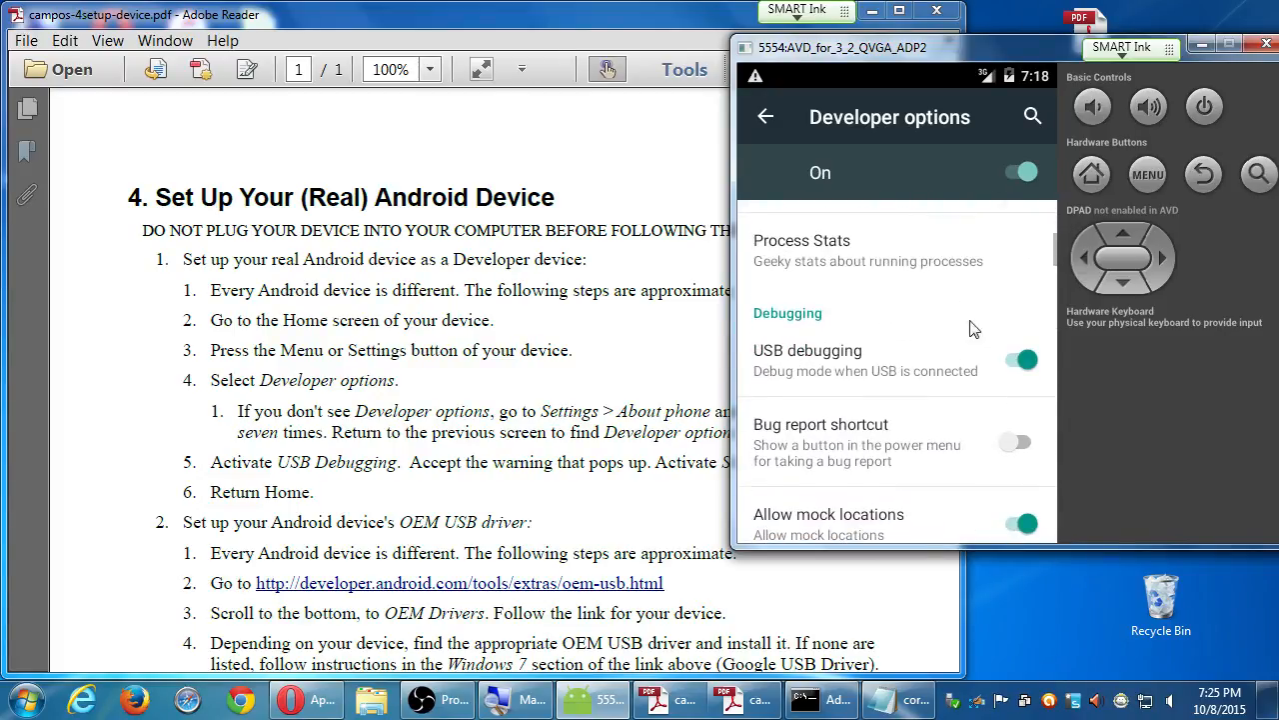
{"action": "left_click", "coordinate": [1020, 360]}
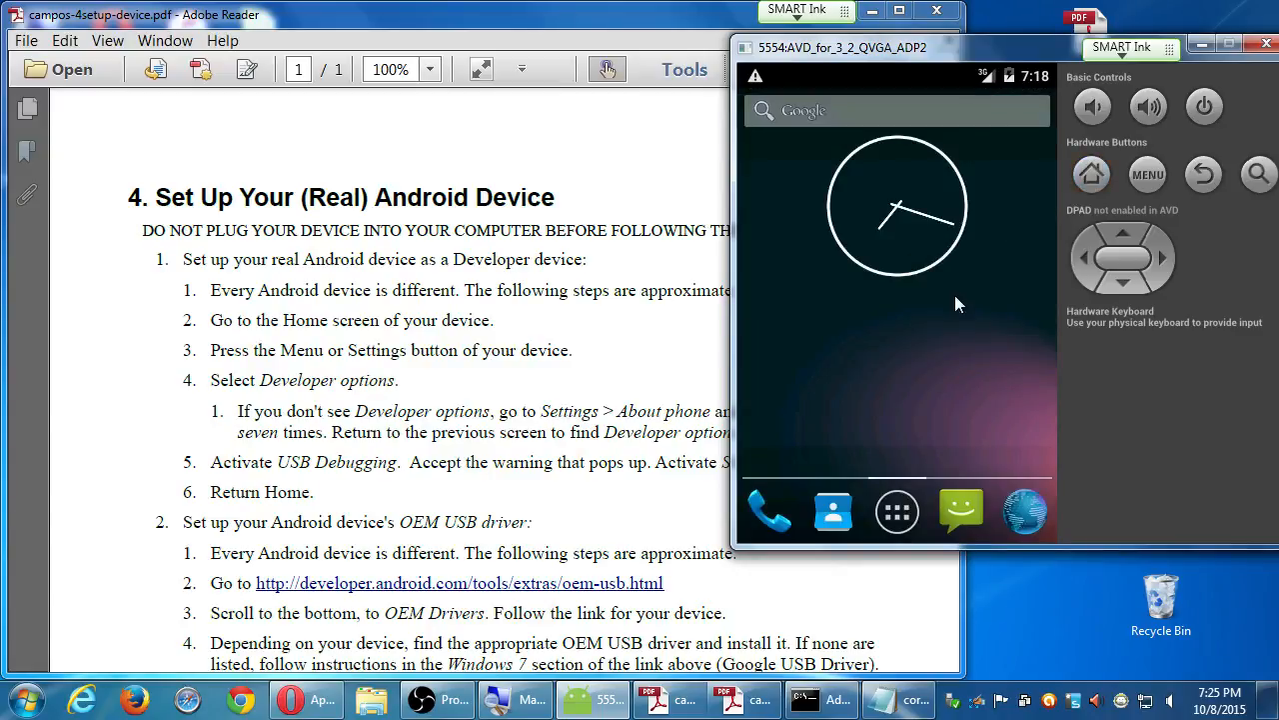
{"action": "mouse_move", "coordinate": [954, 314]}
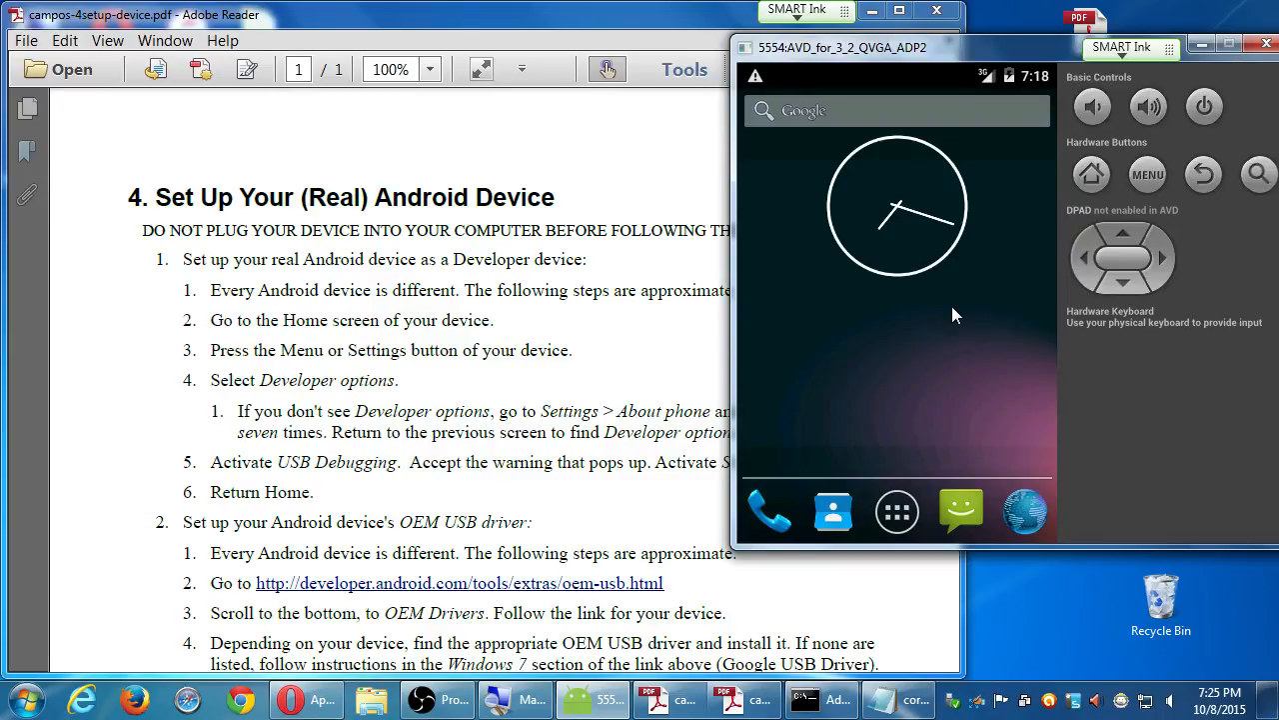
{"action": "mouse_move", "coordinate": [656, 337]}
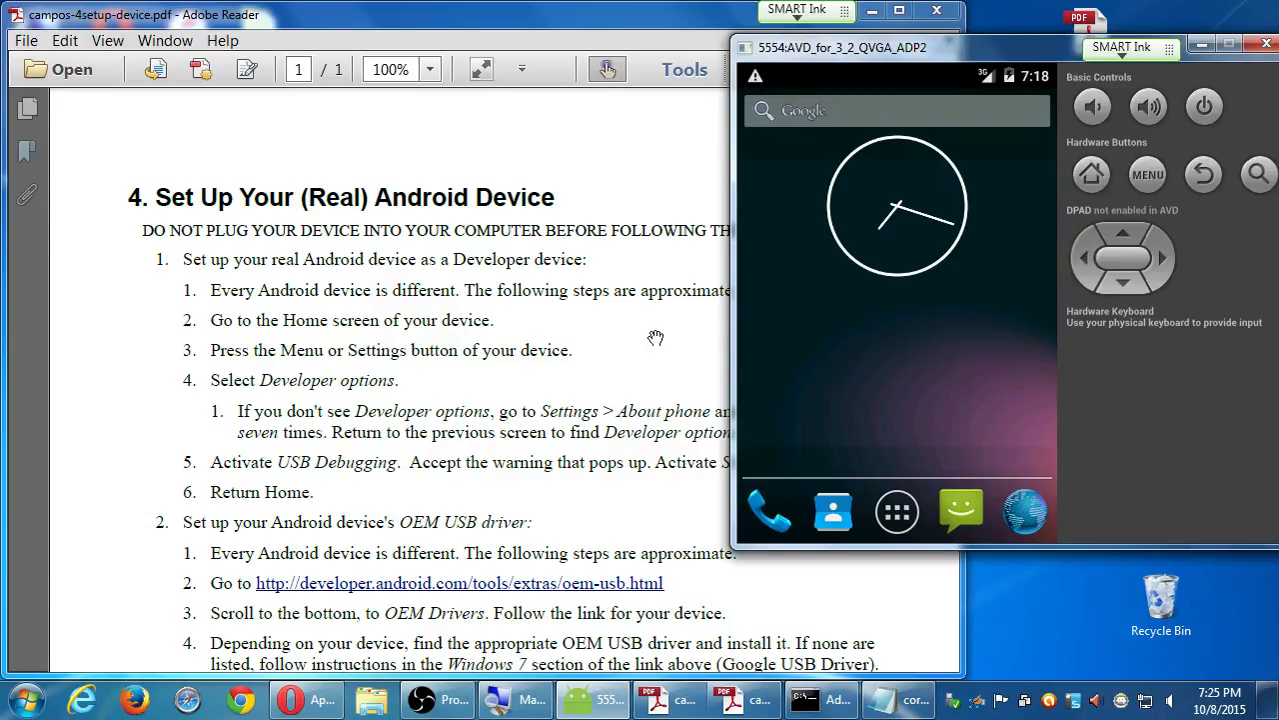
{"action": "scroll", "scroll_direction": "down", "scroll_amount": 3}
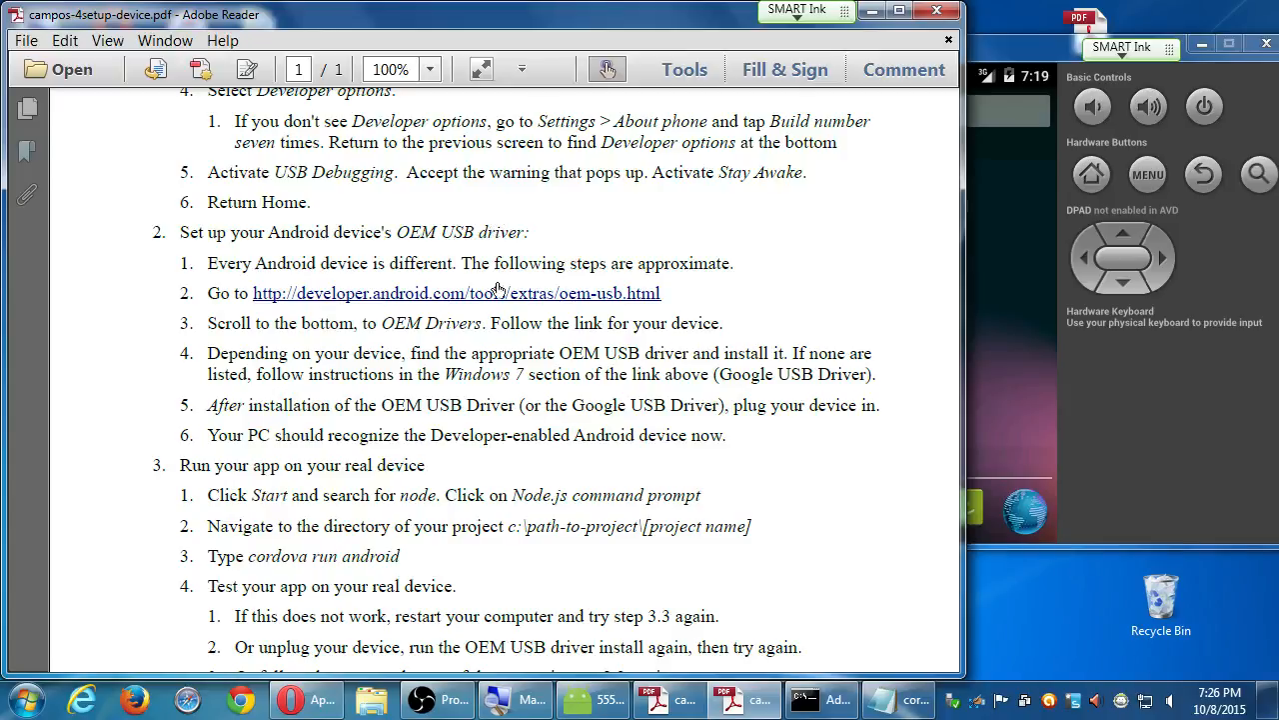
{"action": "mouse_move", "coordinate": [493, 297]}
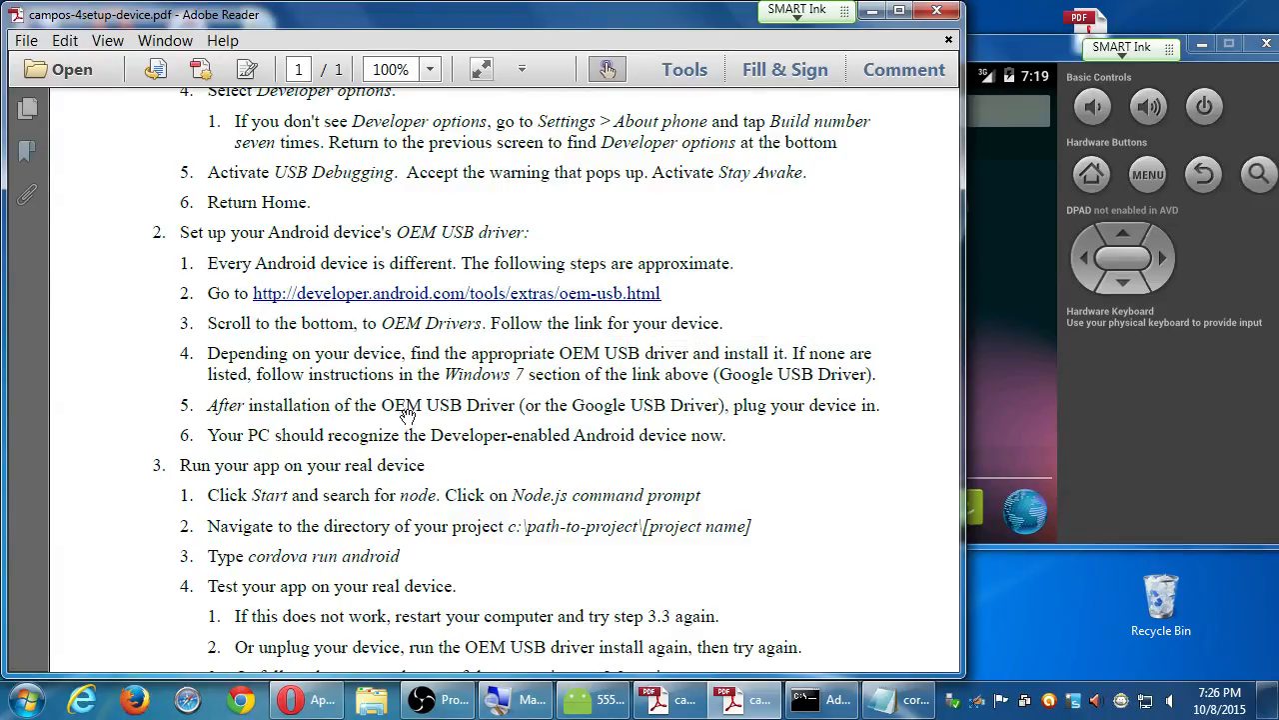
{"action": "mouse_move", "coordinate": [402, 402]}
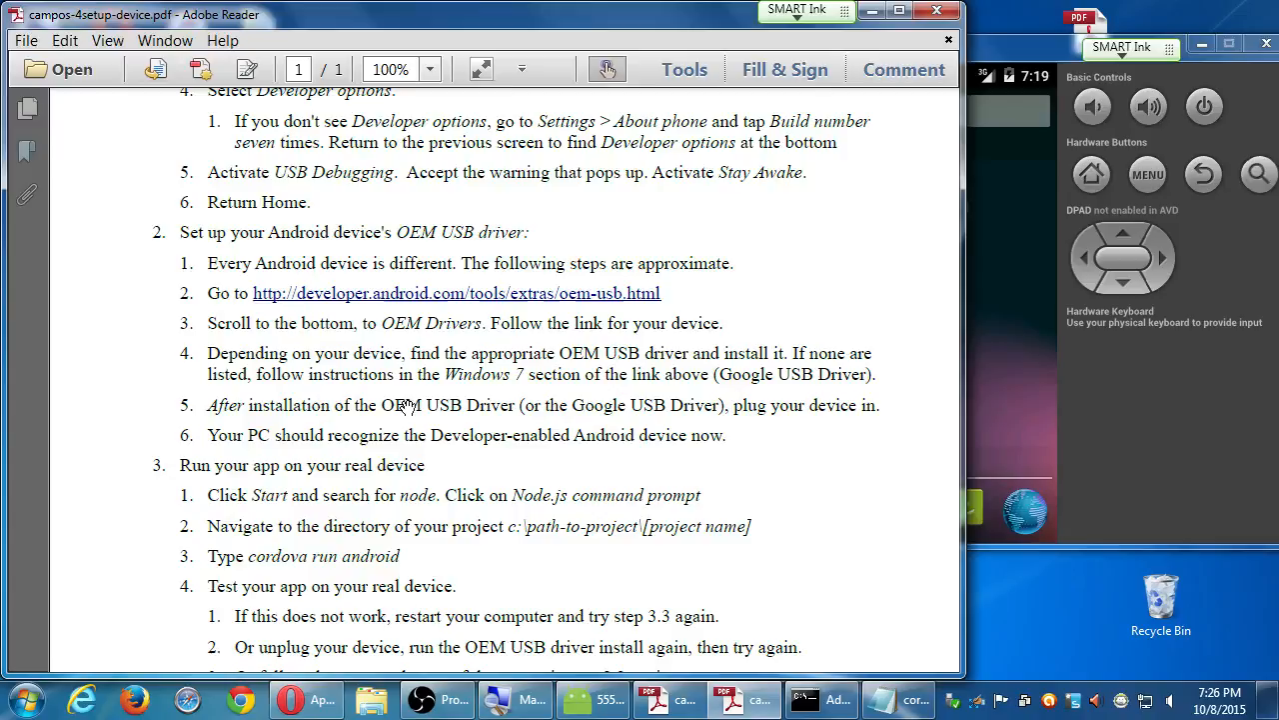
{"action": "mouse_move", "coordinate": [487, 466]}
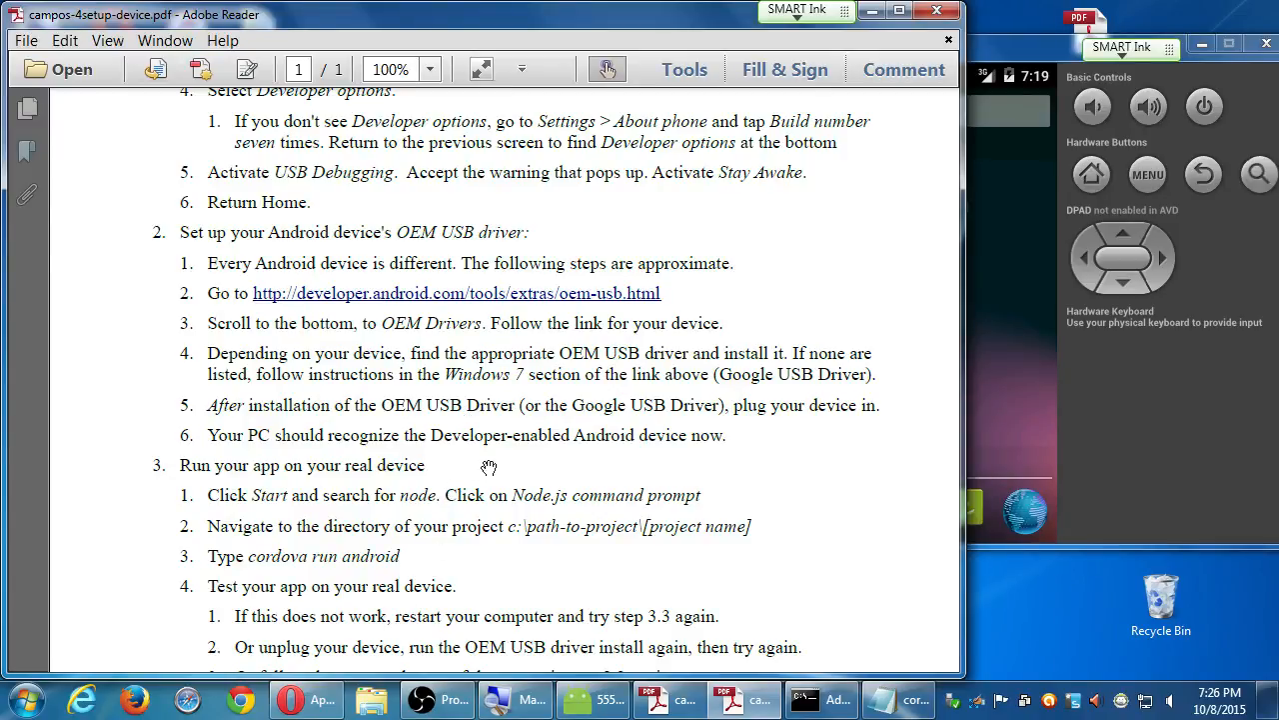
{"action": "mouse_move", "coordinate": [500, 482]}
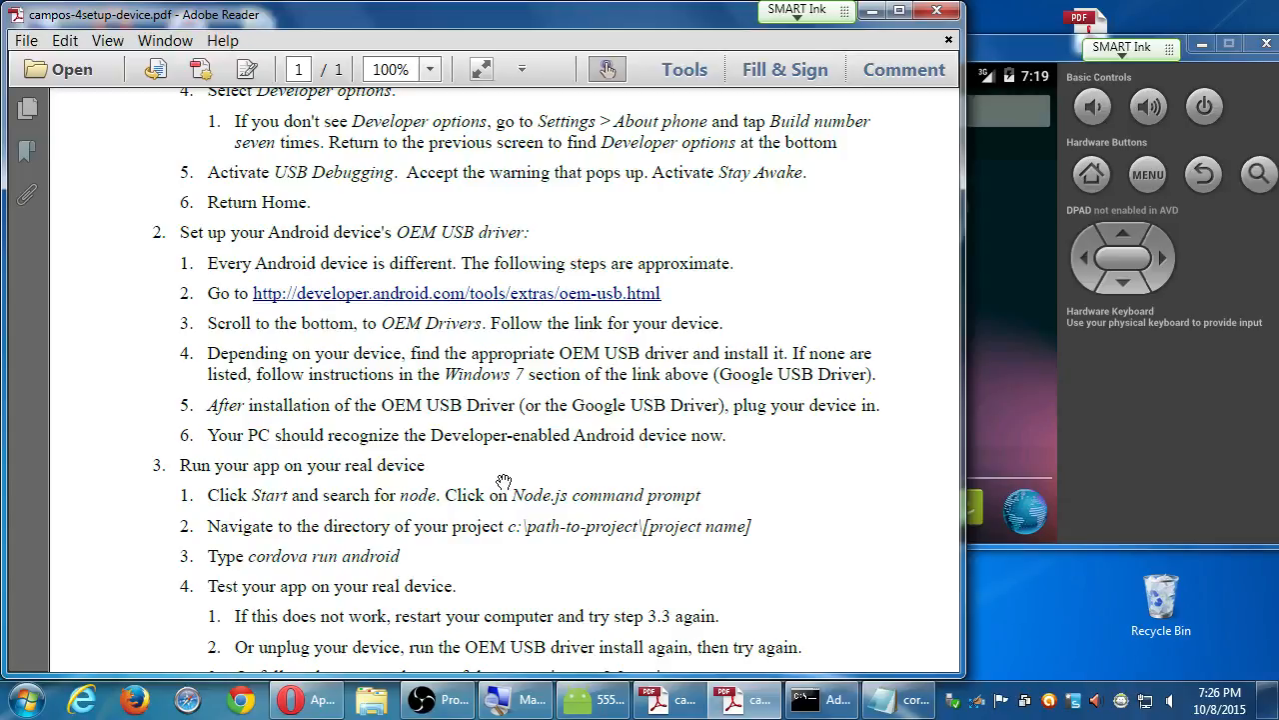
{"action": "mouse_move", "coordinate": [479, 476]}
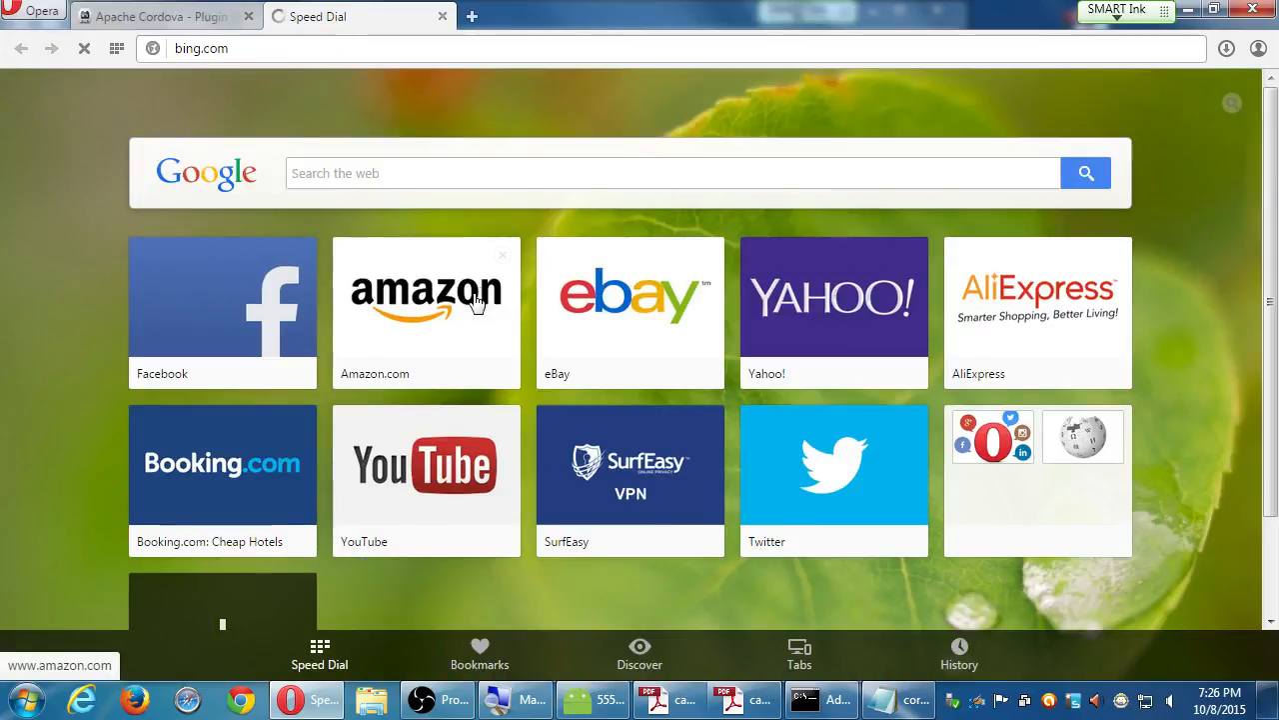
{"action": "mouse_move", "coordinate": [445, 207]}
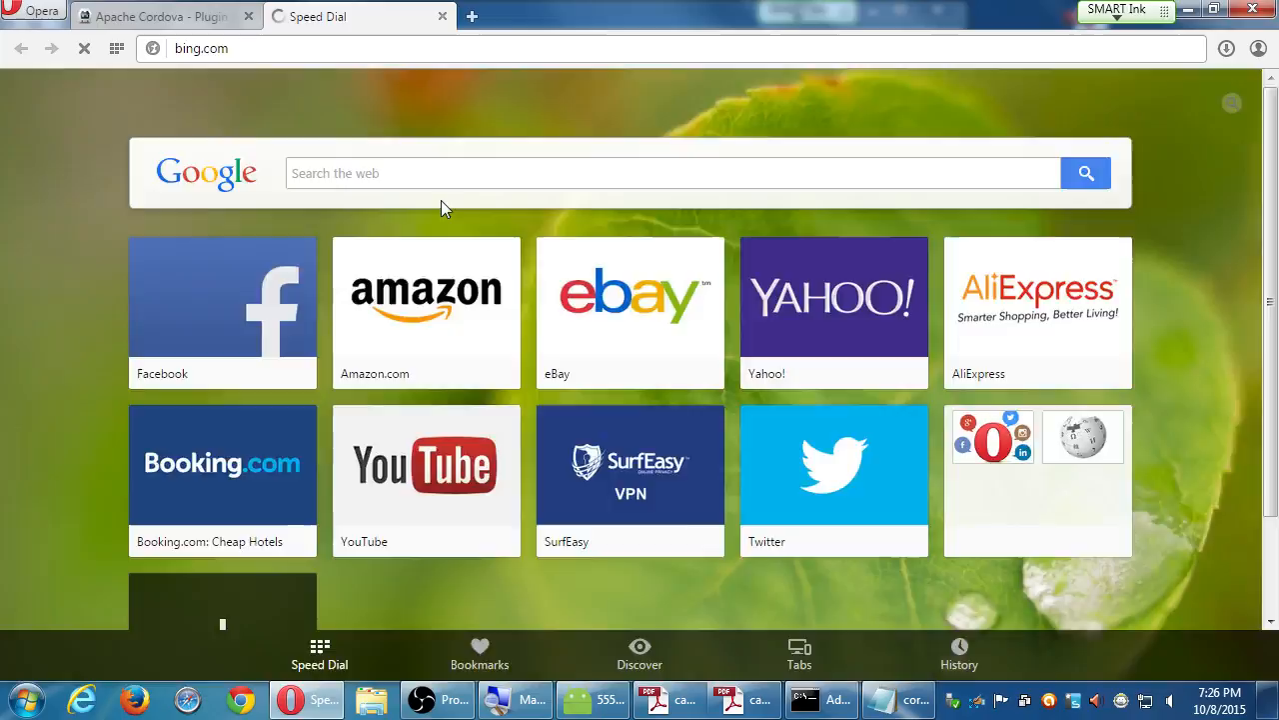
Step: Search Bing for 'motorola moto e oem usb driver'
{"action": "left_click", "coordinate": [428, 207]}
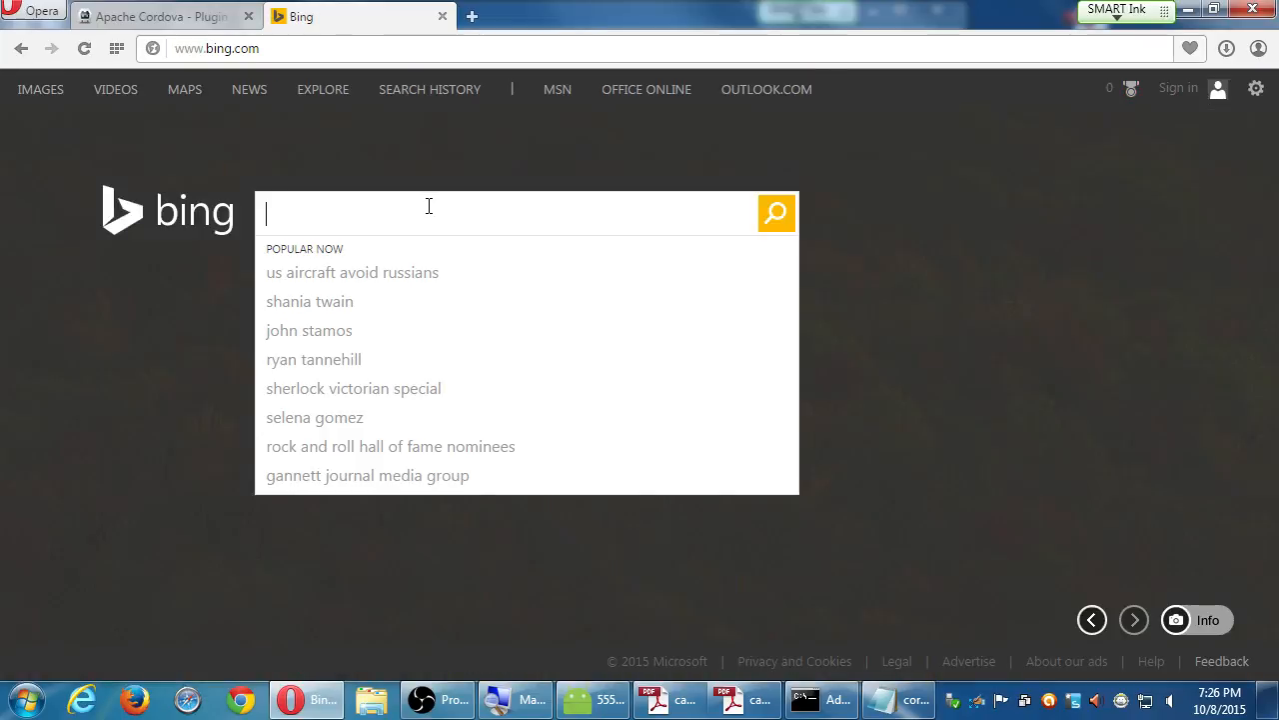
{"action": "type", "text": "motorola mot"}
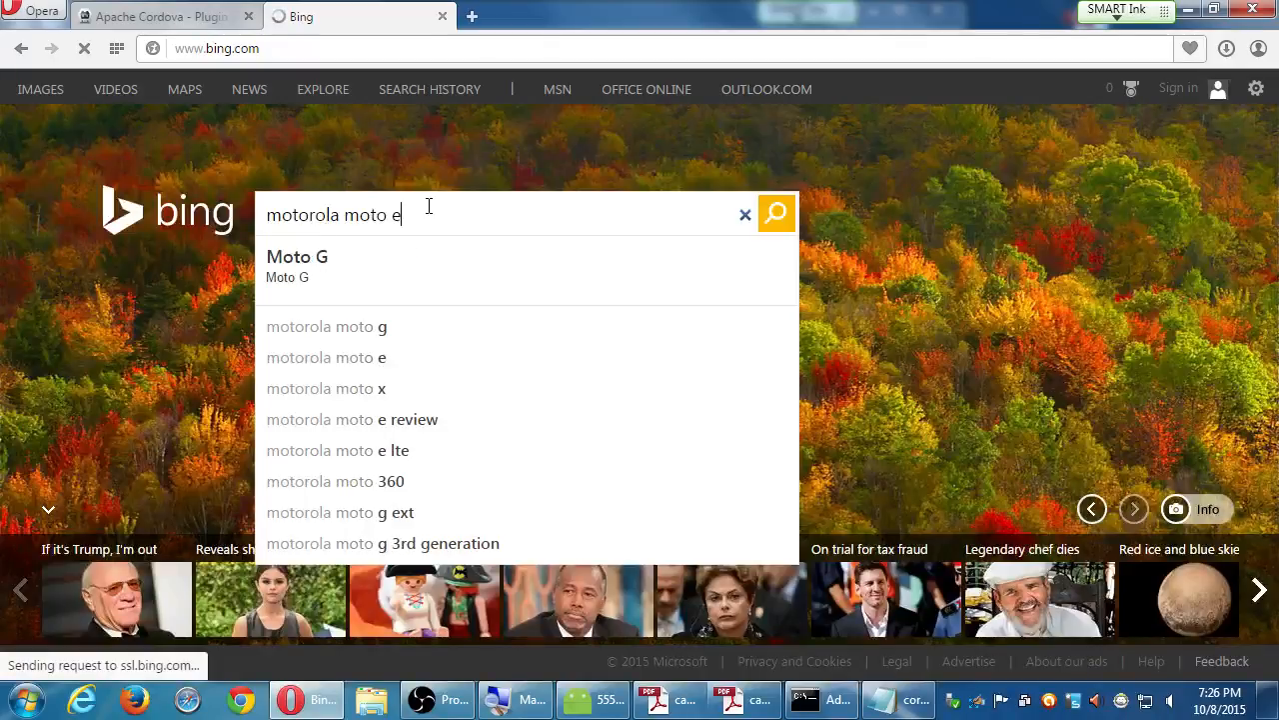
{"action": "type", "text": "oem usb"}
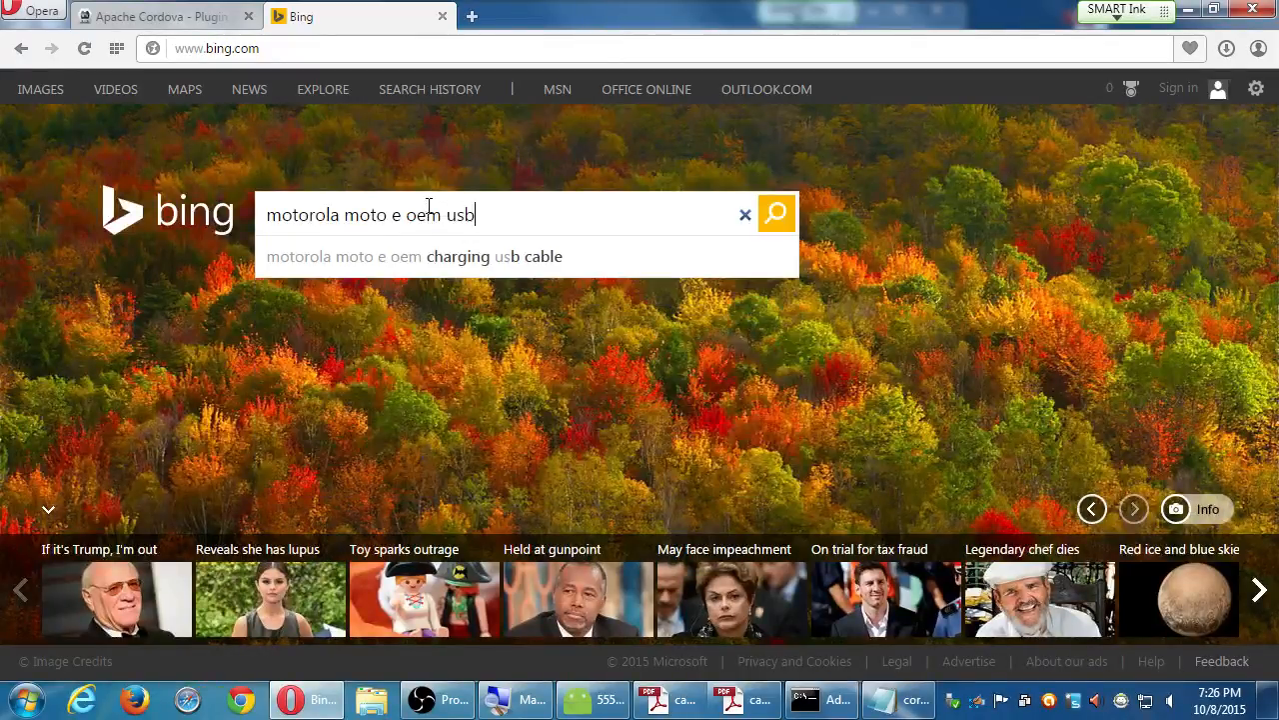
{"action": "type", "text": "driver"}
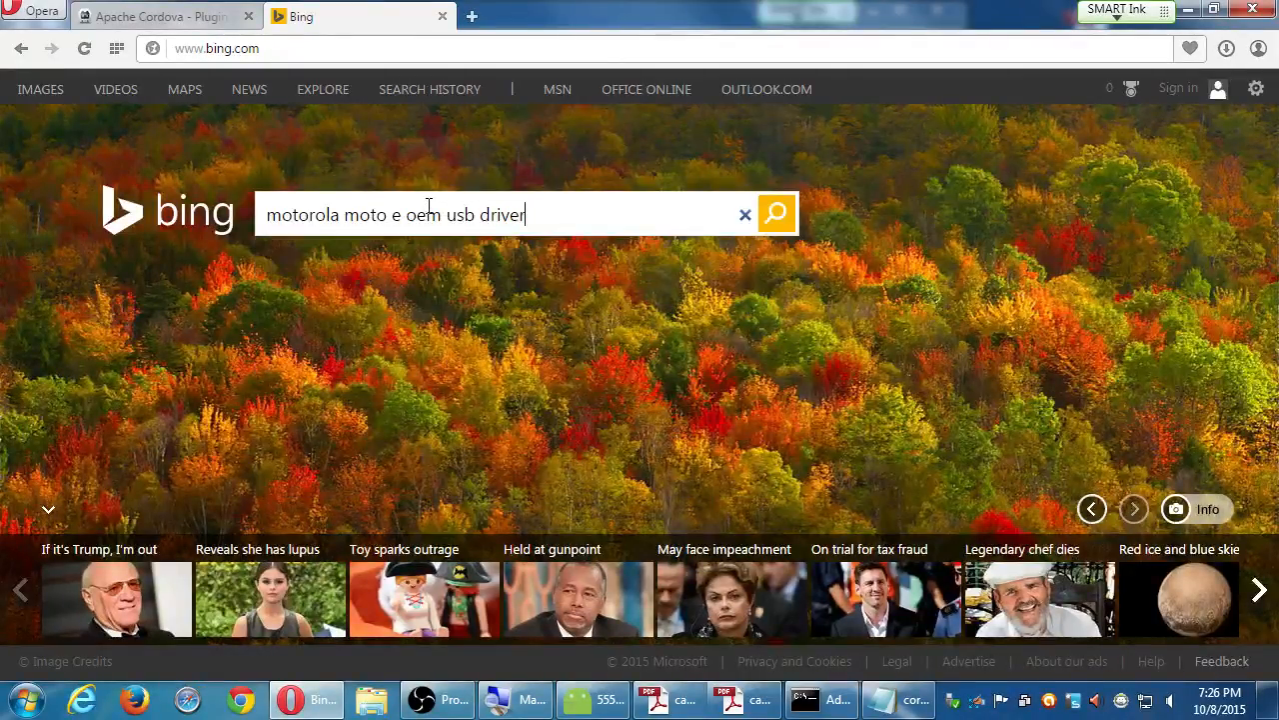
{"action": "left_click", "coordinate": [775, 213]}
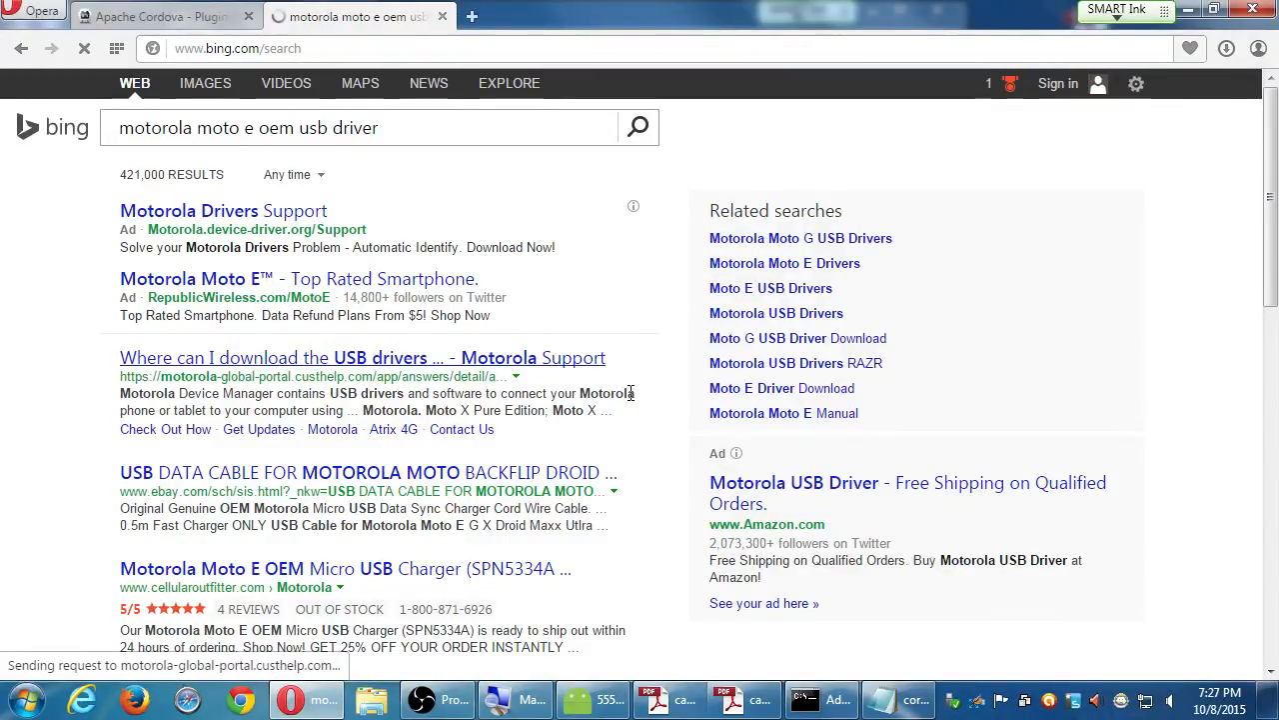
{"action": "mouse_move", "coordinate": [650, 387]}
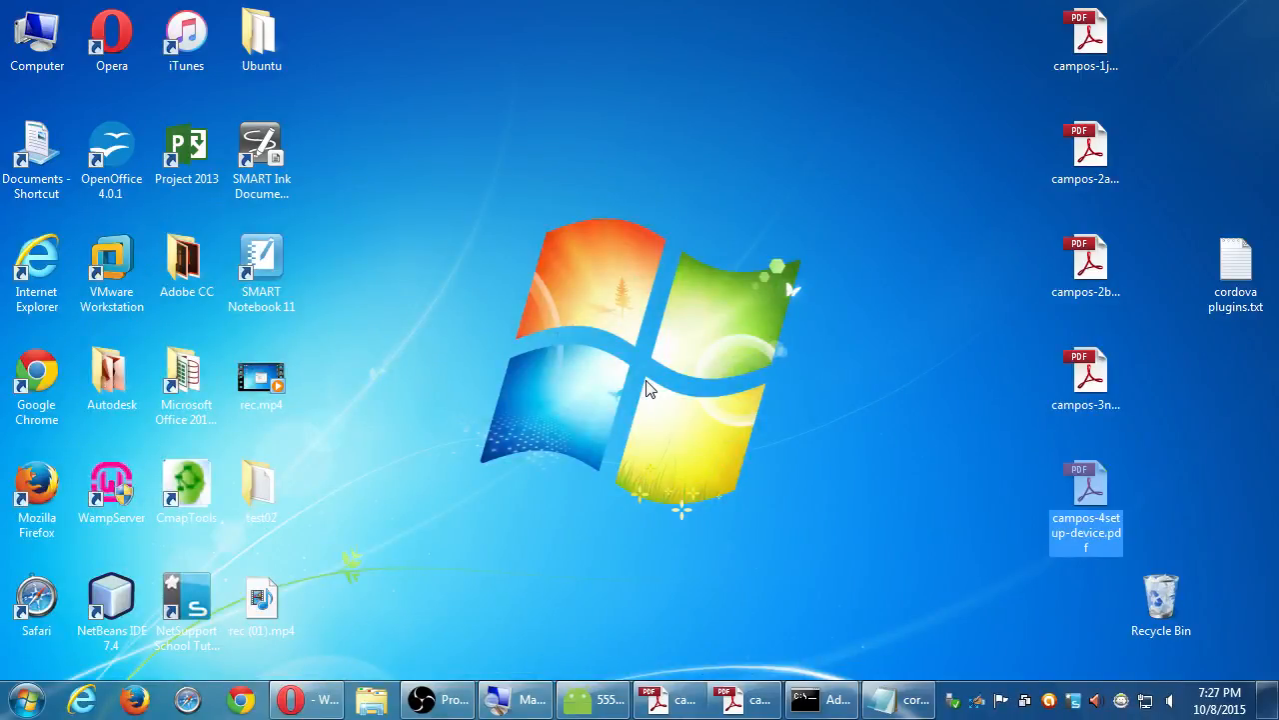
{"action": "mouse_move", "coordinate": [696, 603]}
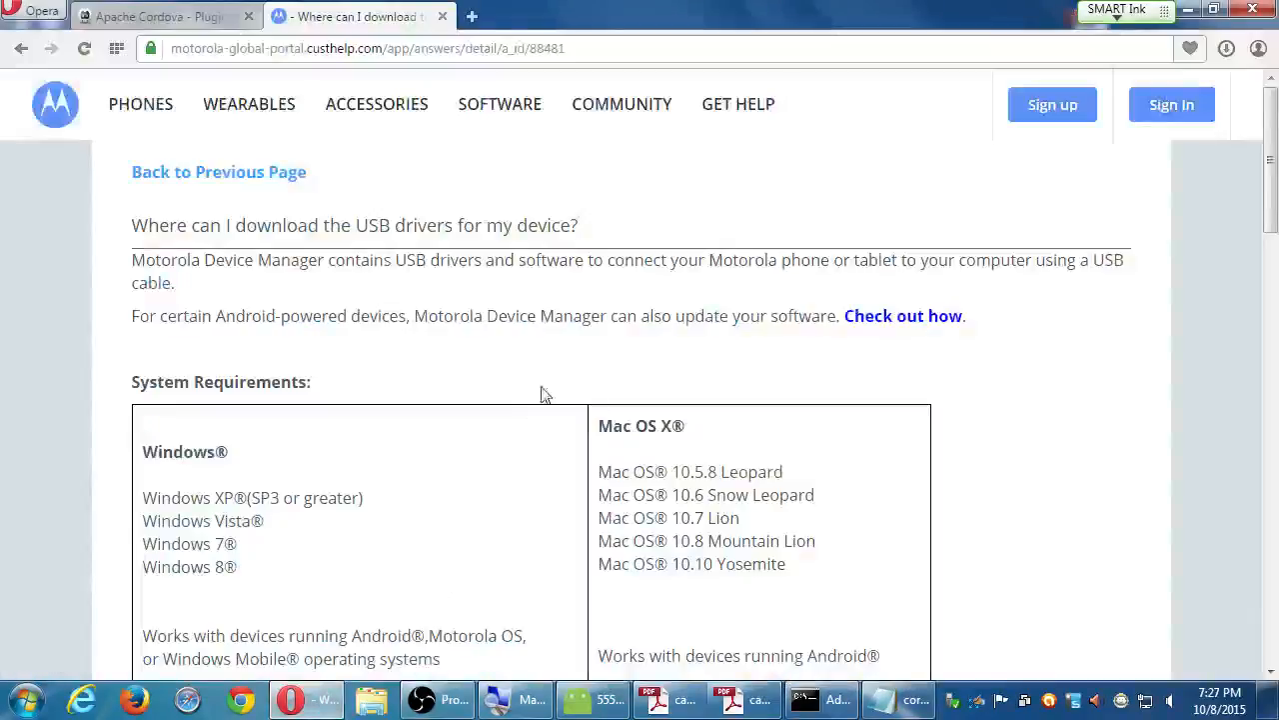
Step: Start Motorola's 'Download for Windows' USB driver from the System Requirements section
{"action": "scroll", "scroll_direction": "down", "scroll_amount": 3}
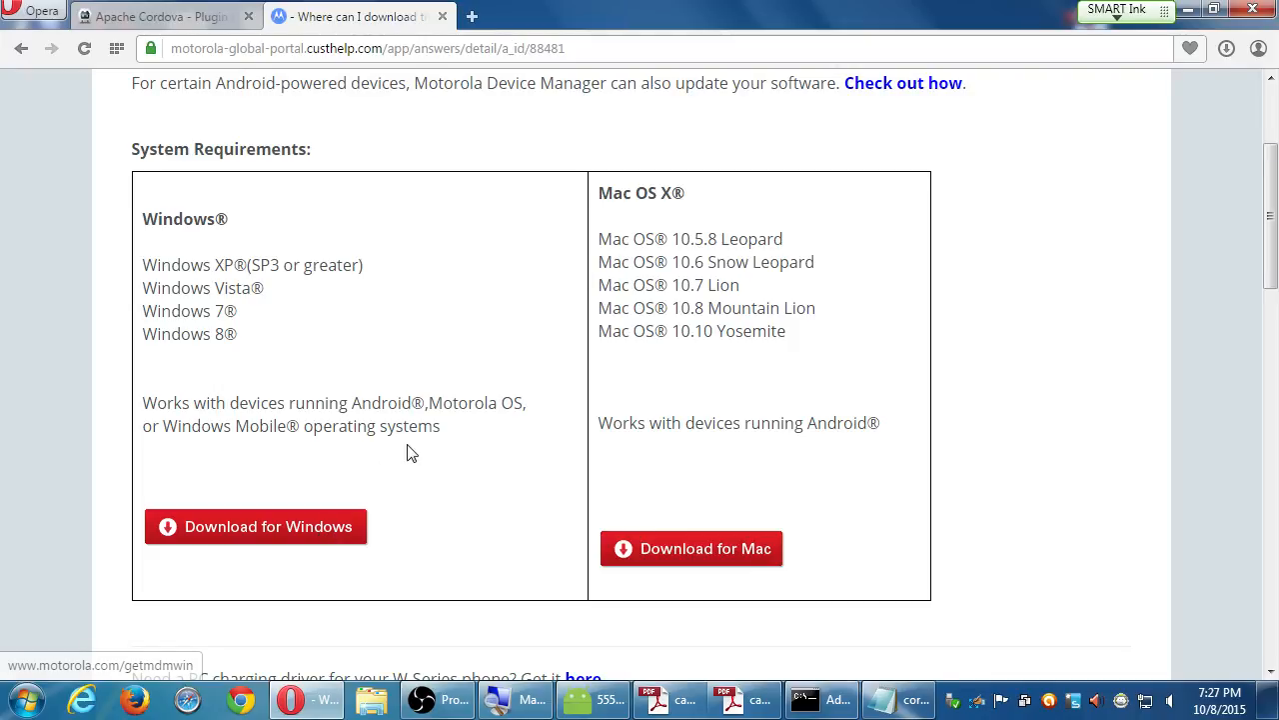
{"action": "left_click", "coordinate": [256, 527]}
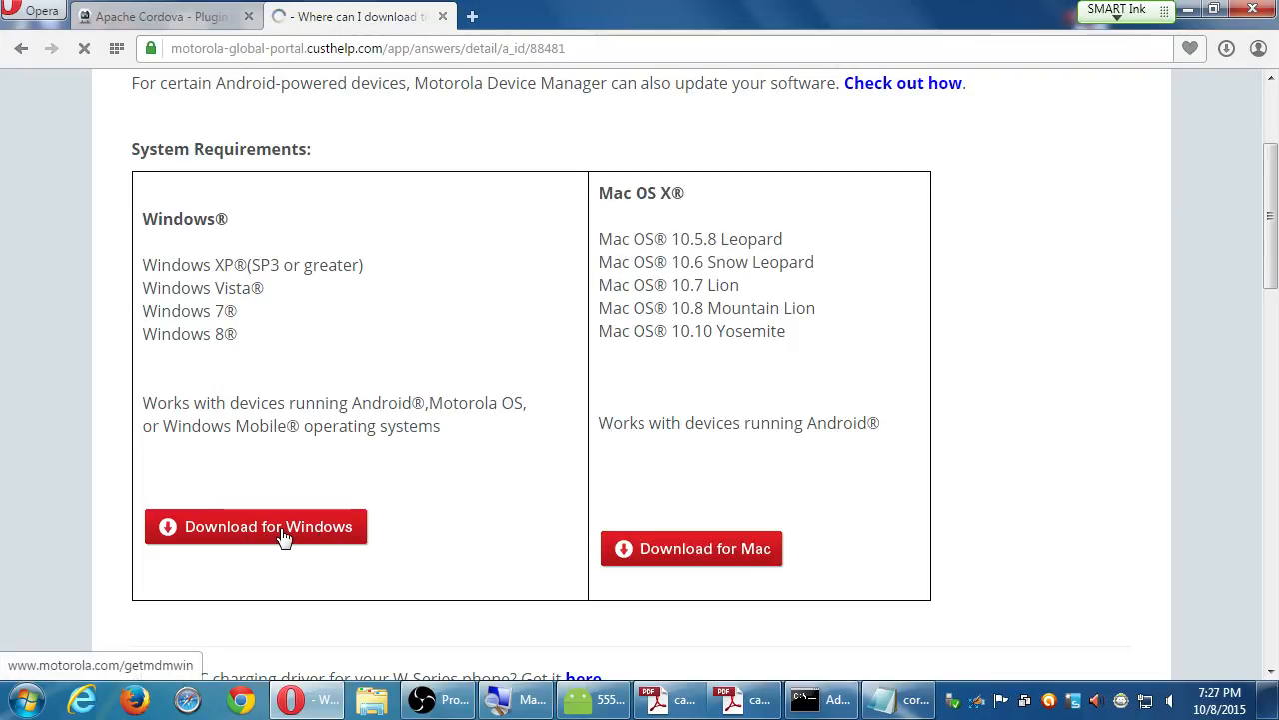
{"action": "left_click", "coordinate": [268, 526]}
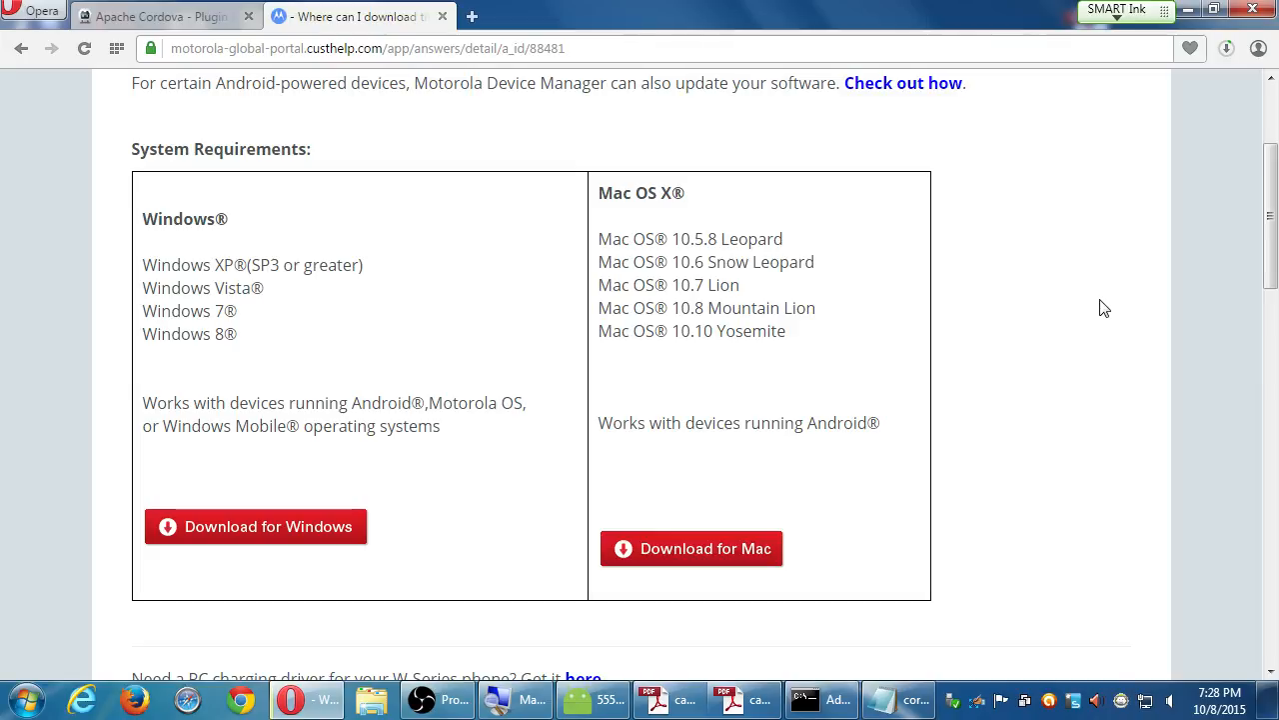
{"action": "mouse_move", "coordinate": [807, 682]}
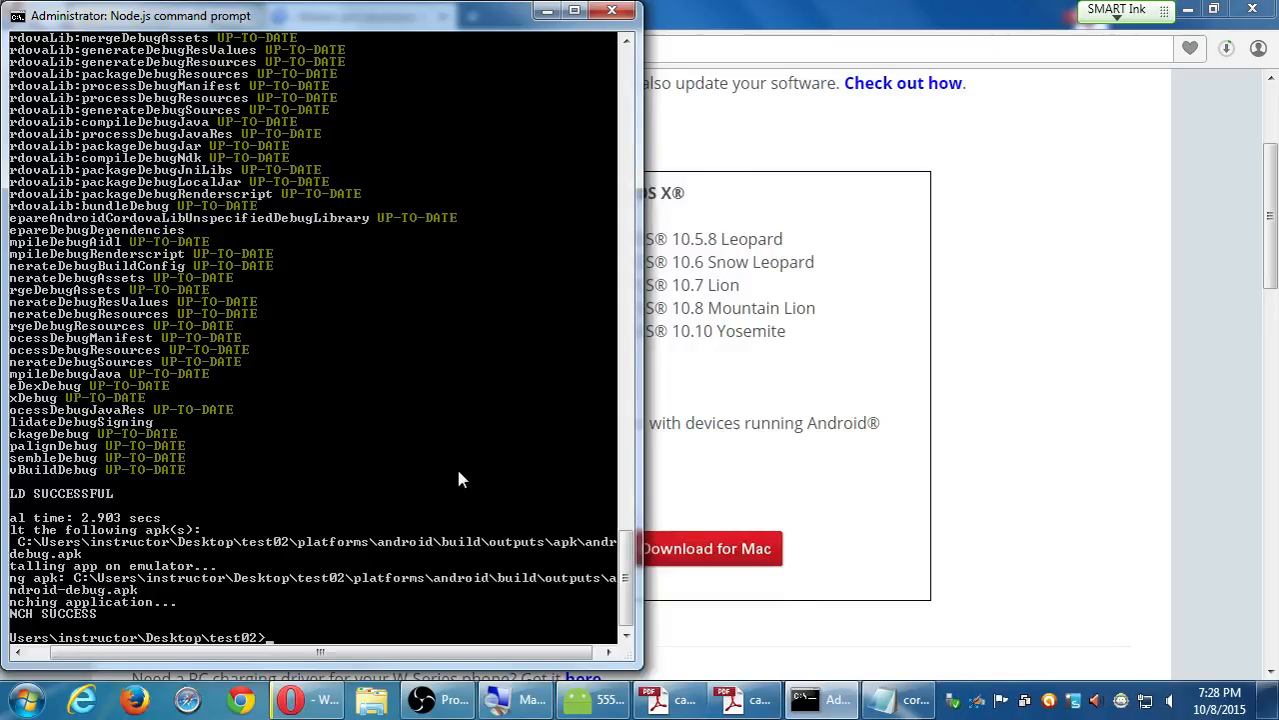
{"action": "mouse_move", "coordinate": [470, 471]}
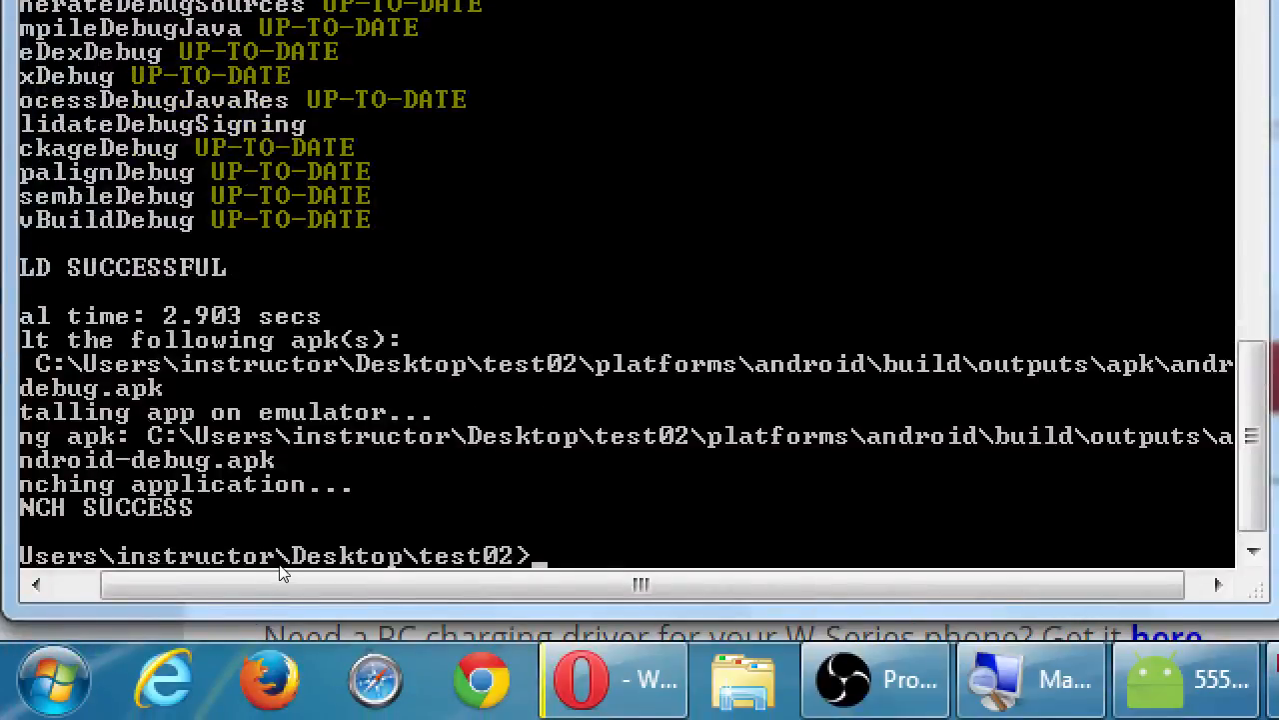
Step: Run 'cordova run android' in the test02 project's Node.js command prompt
{"action": "type", "text": "cordov"}
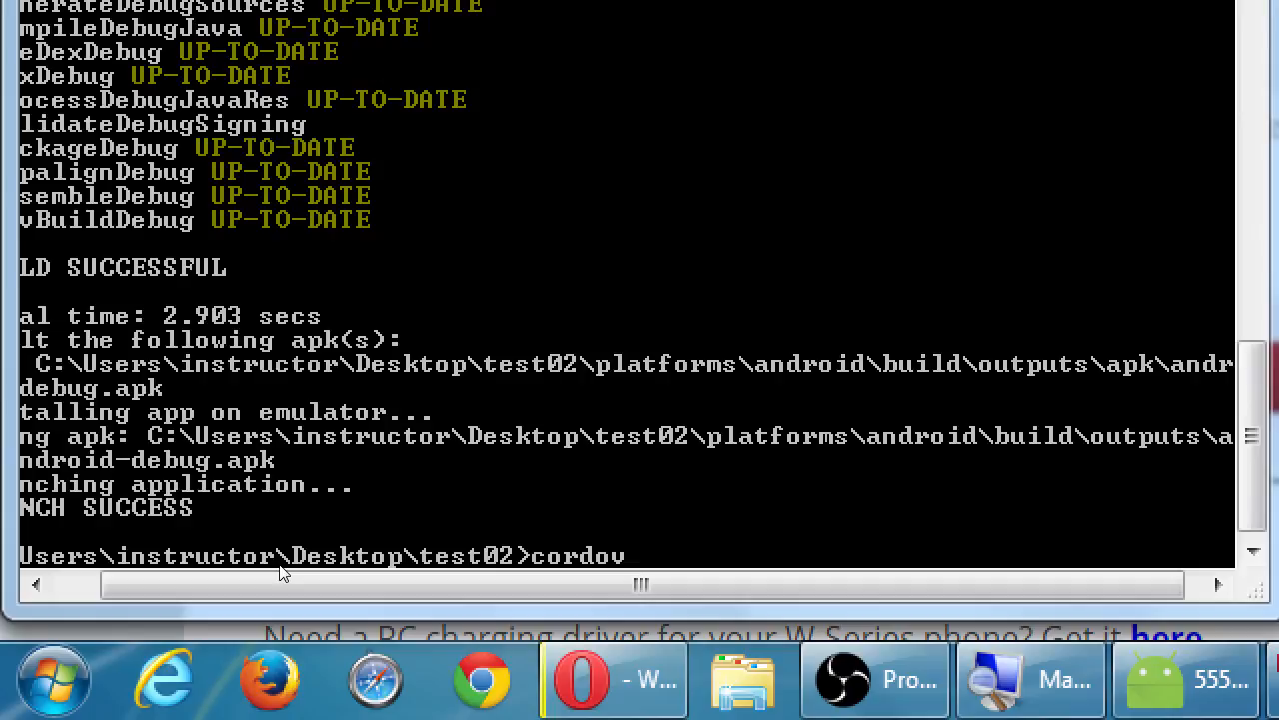
{"action": "type", "text": "a run androi"}
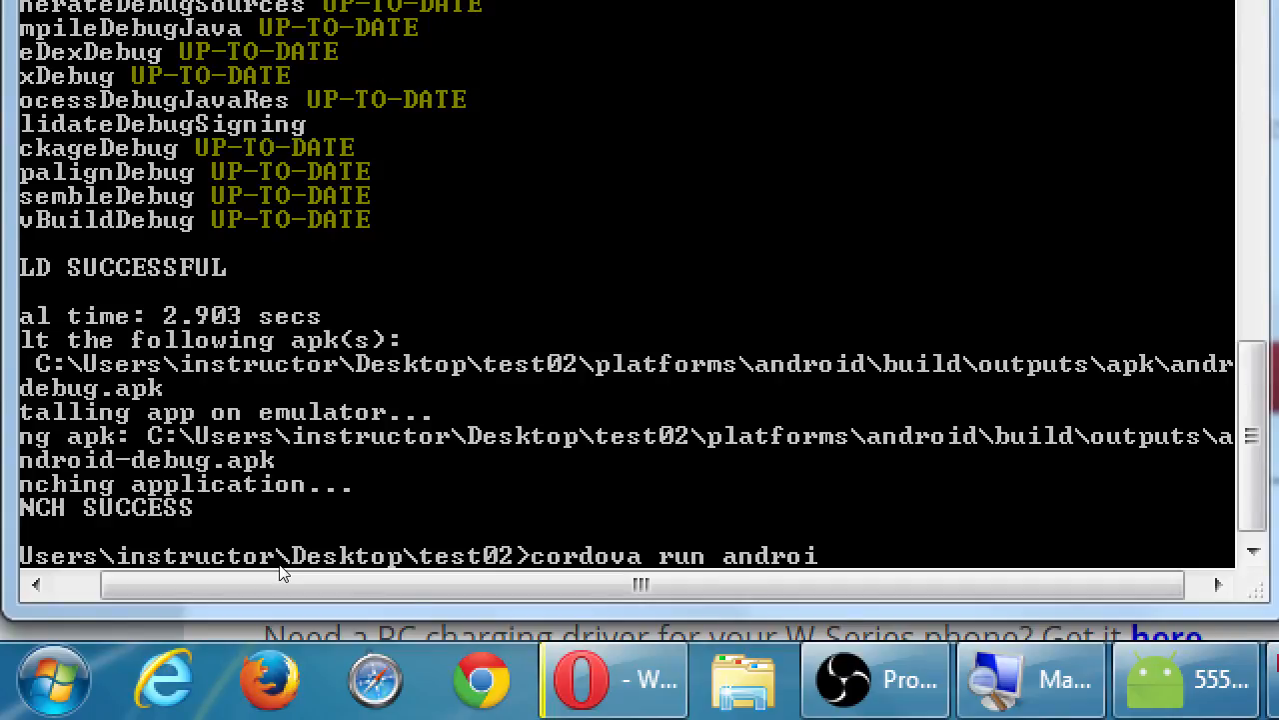
{"action": "type", "text": "d"}
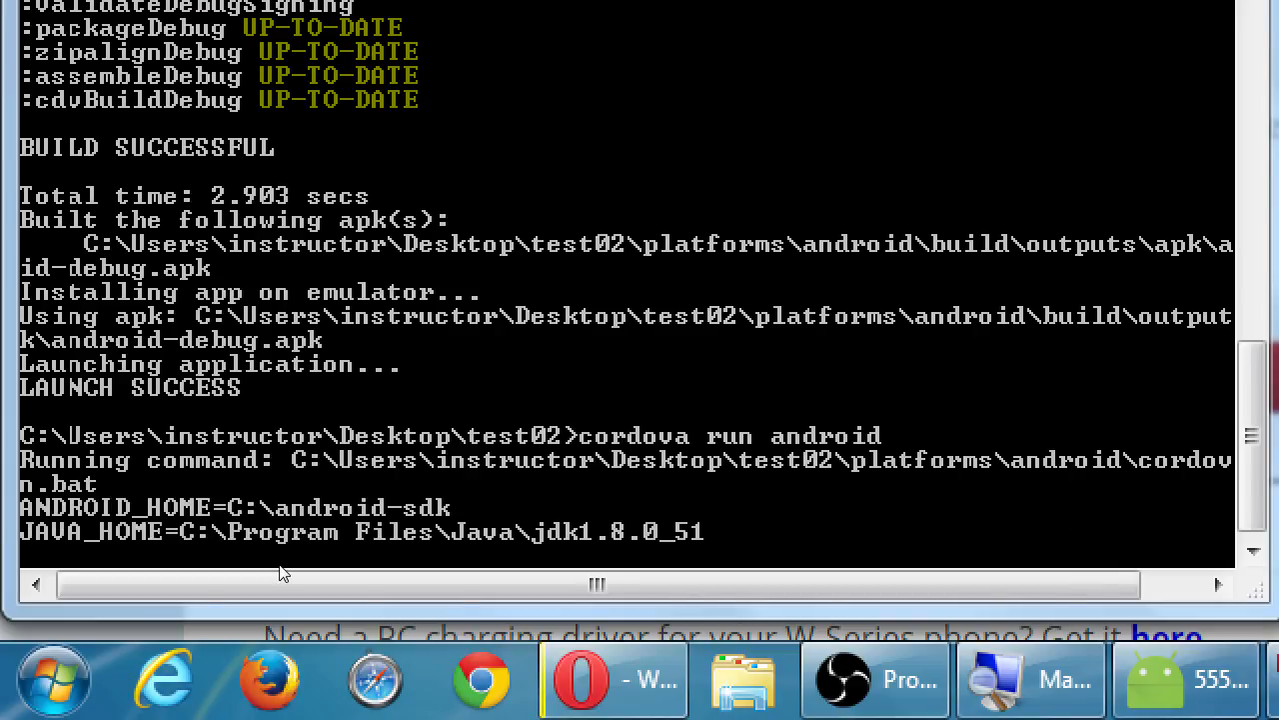
{"action": "scroll", "scroll_direction": "down", "scroll_amount": 3}
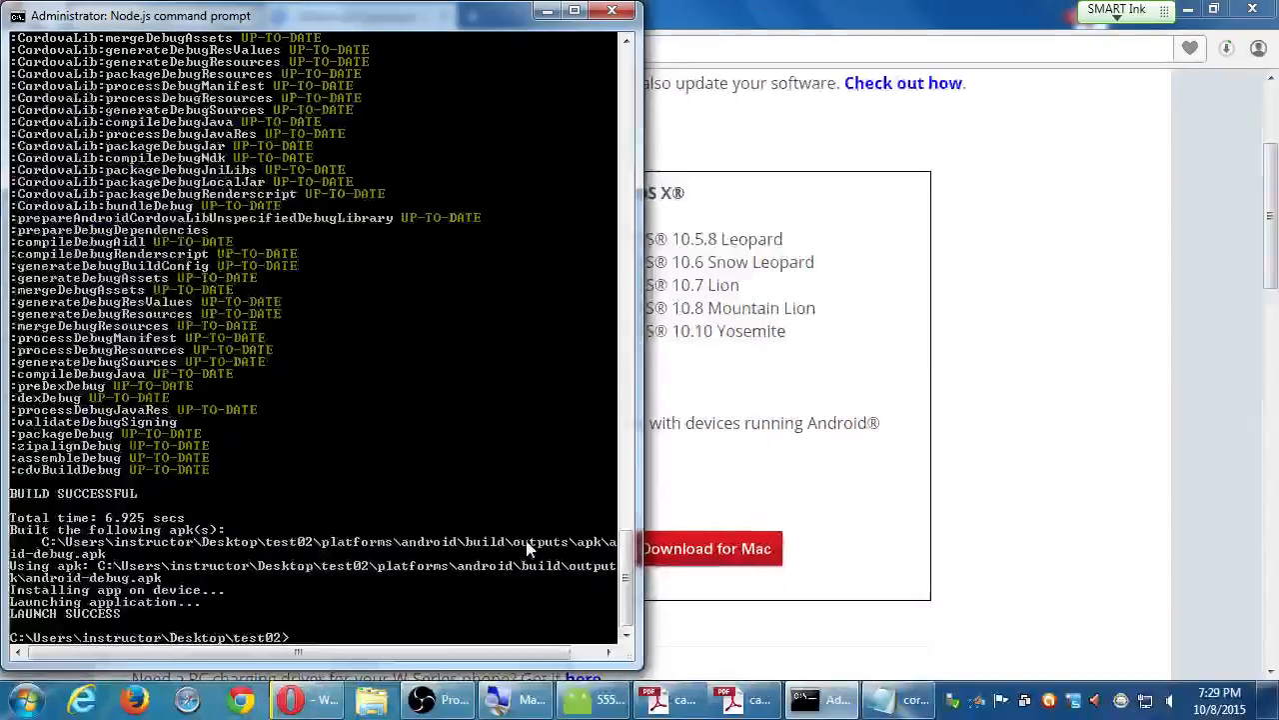
{"action": "mouse_move", "coordinate": [889, 420]}
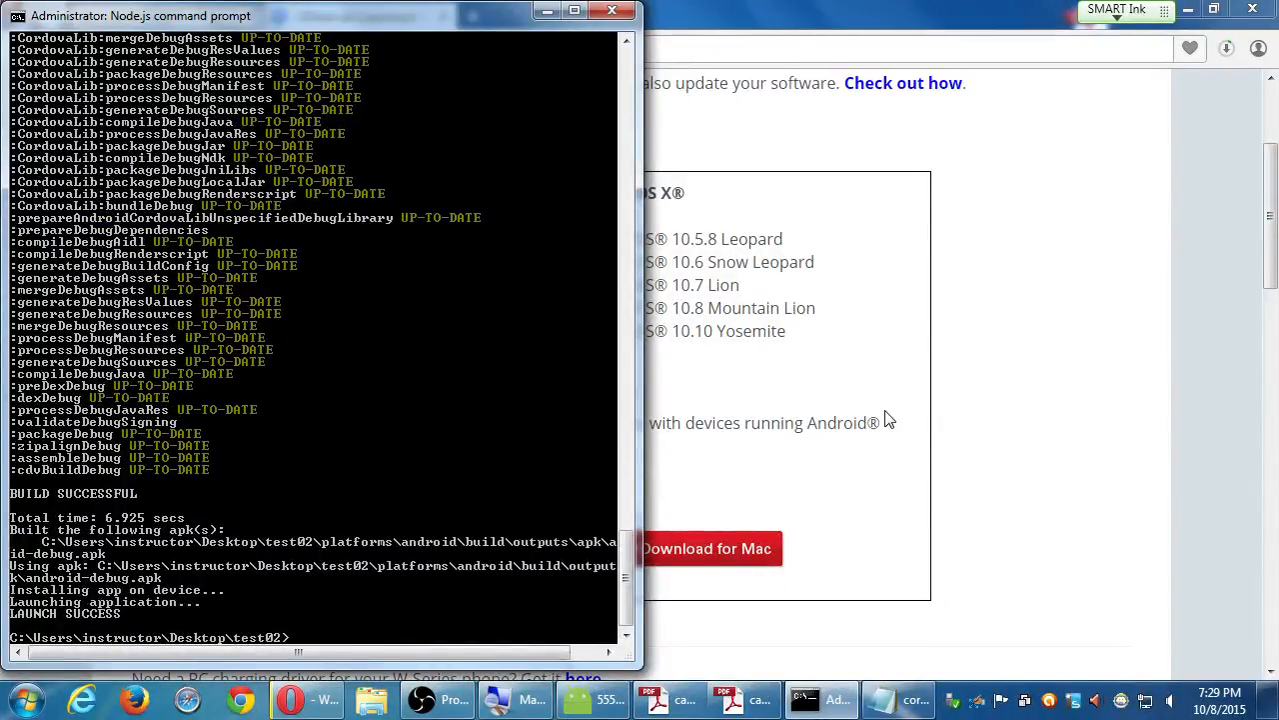
{"action": "mouse_move", "coordinate": [878, 470]}
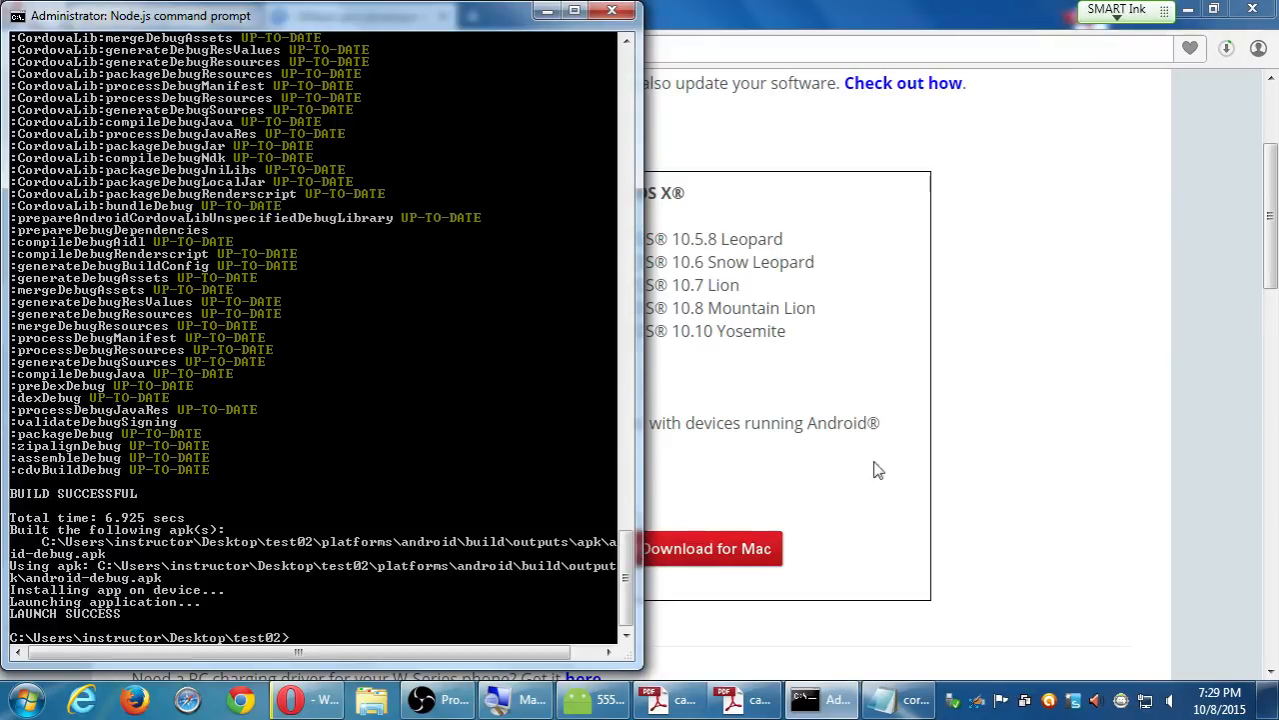